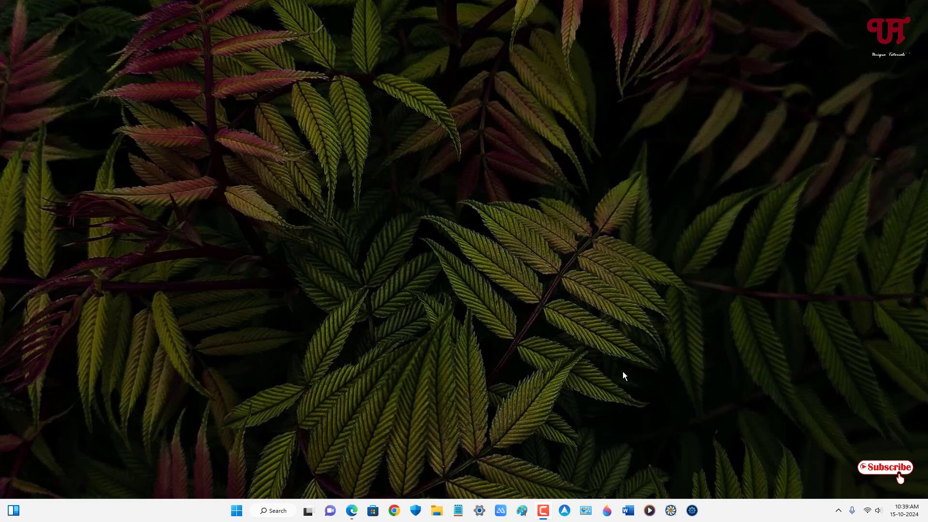
mouse_move(600, 357)
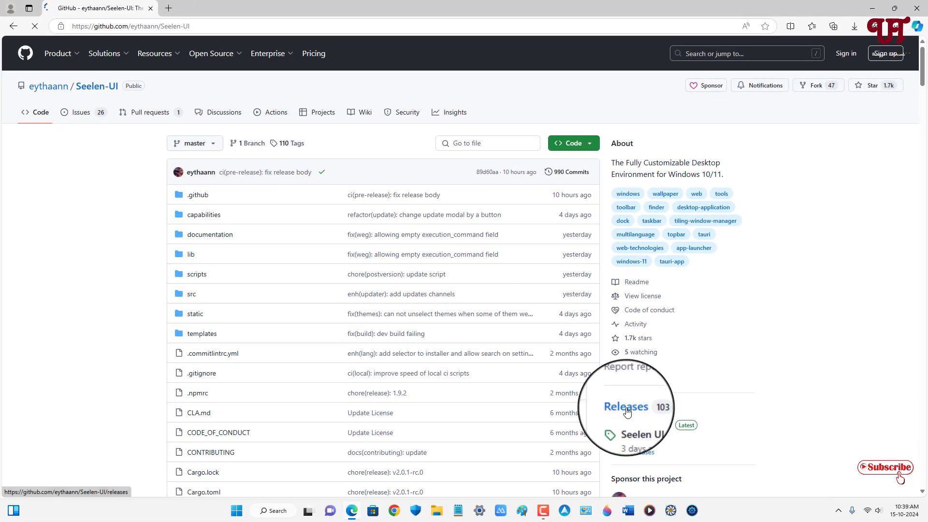
Download Seelen.UI_2.0.1-rc.0_x64-setup.exe from the latest release's assets
click(627, 407)
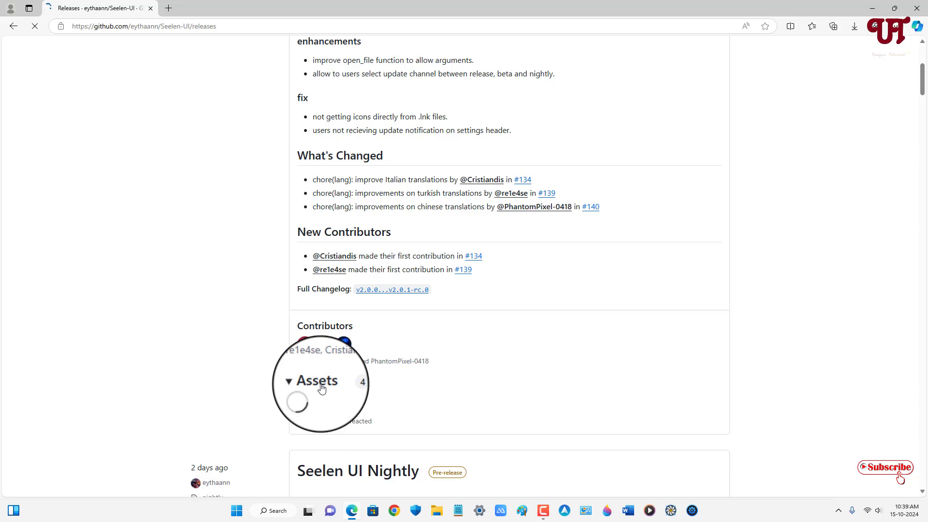
click(317, 381)
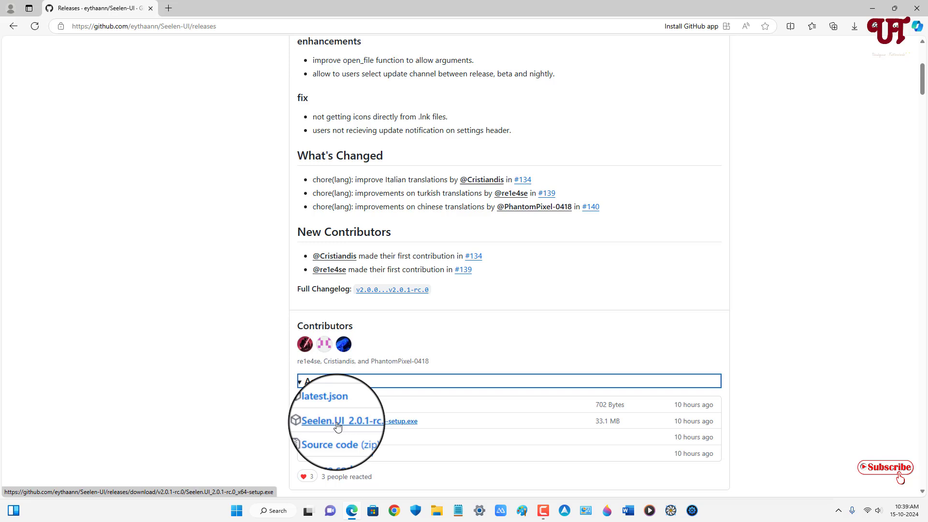
click(355, 421)
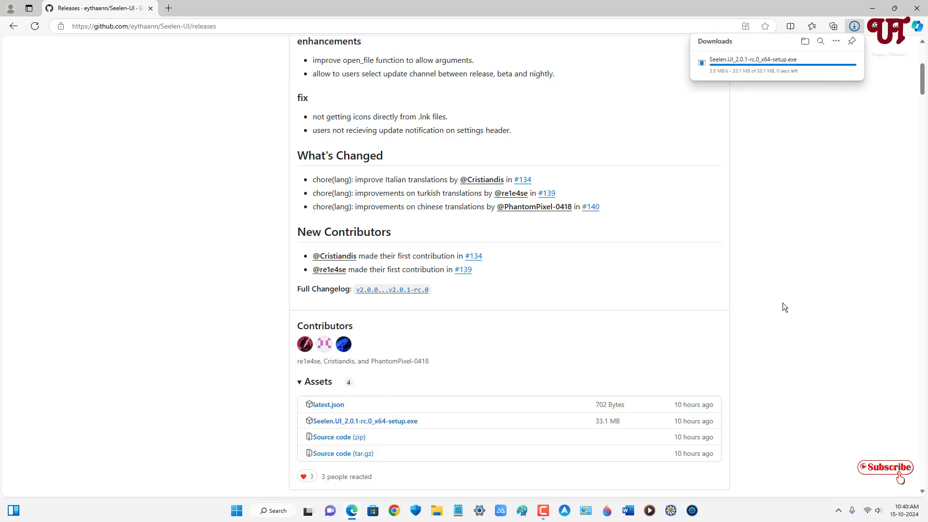
mouse_move(829, 95)
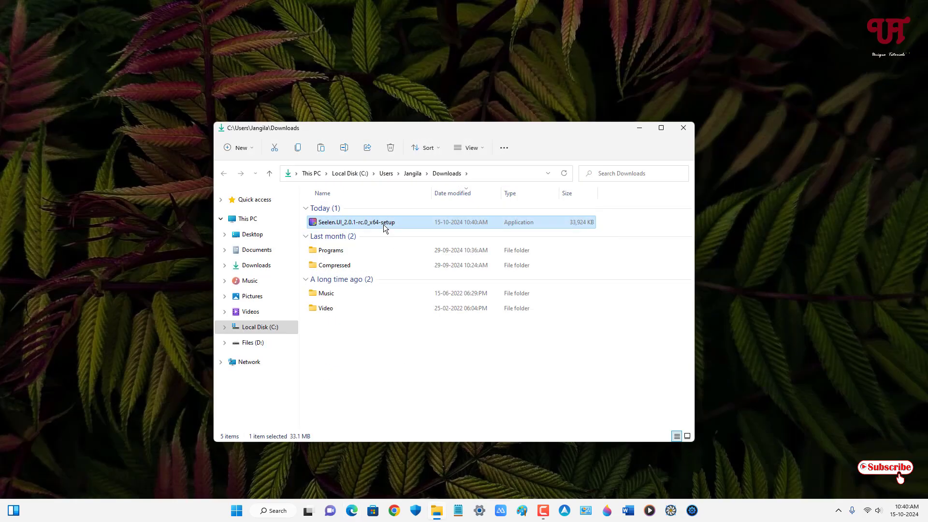
Run the setup in English, accept the default install folder and finish the installer
double_click(355, 222)
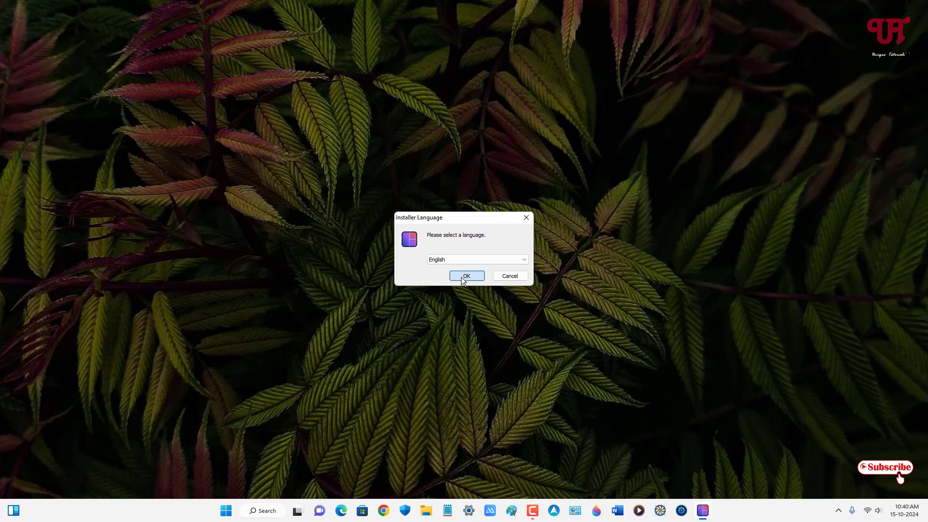
click(466, 275)
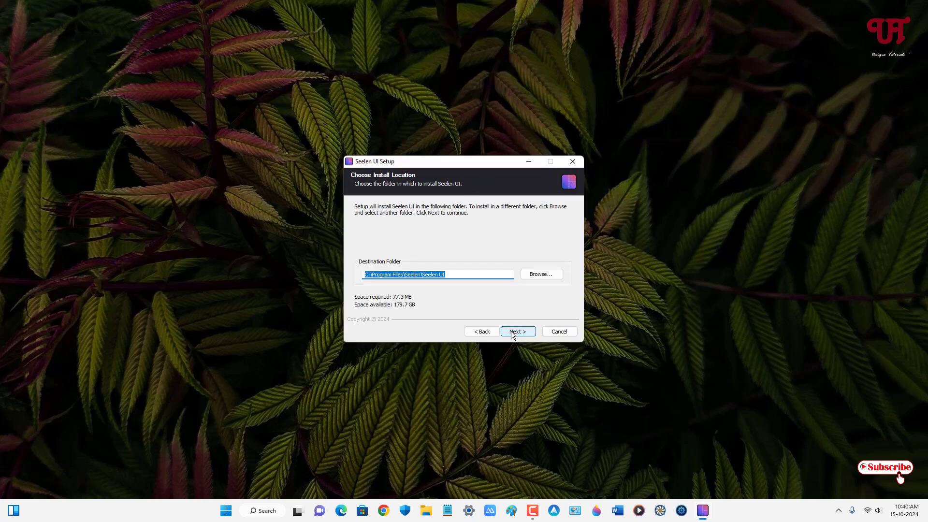
click(517, 330)
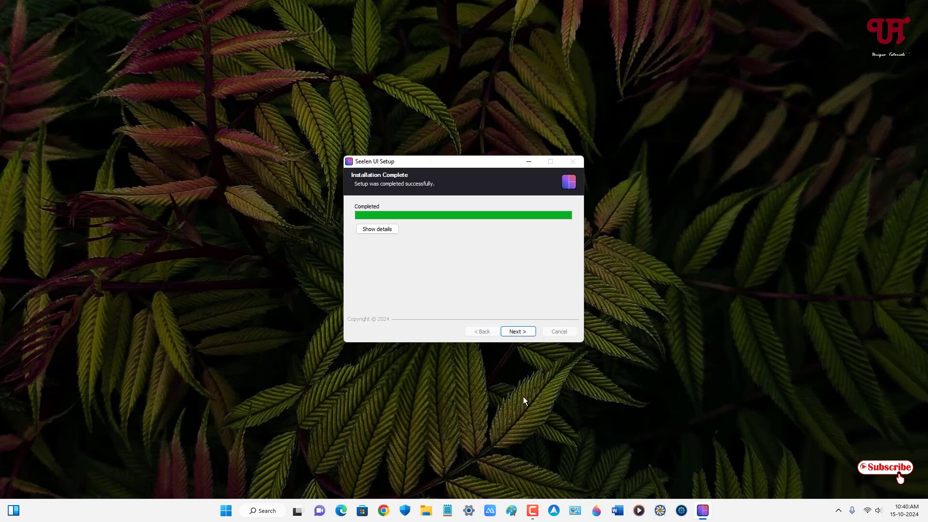
click(518, 331)
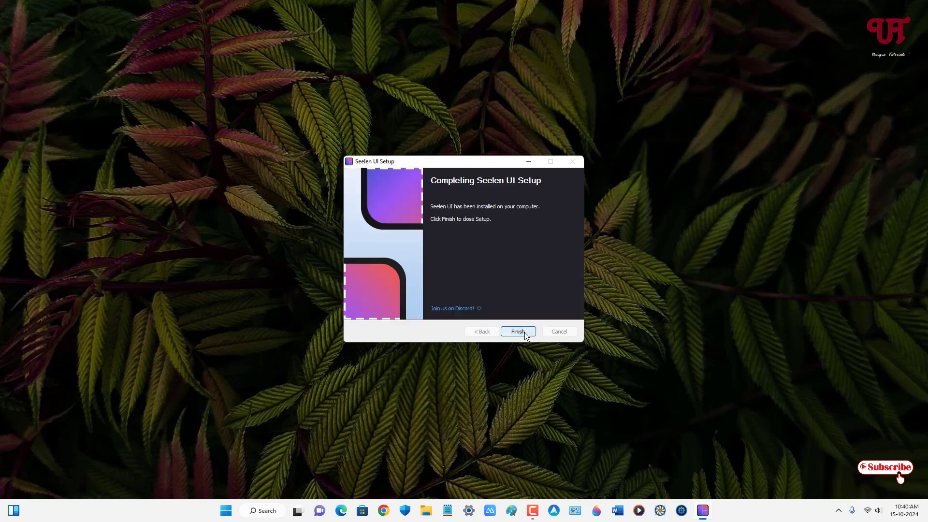
click(517, 331)
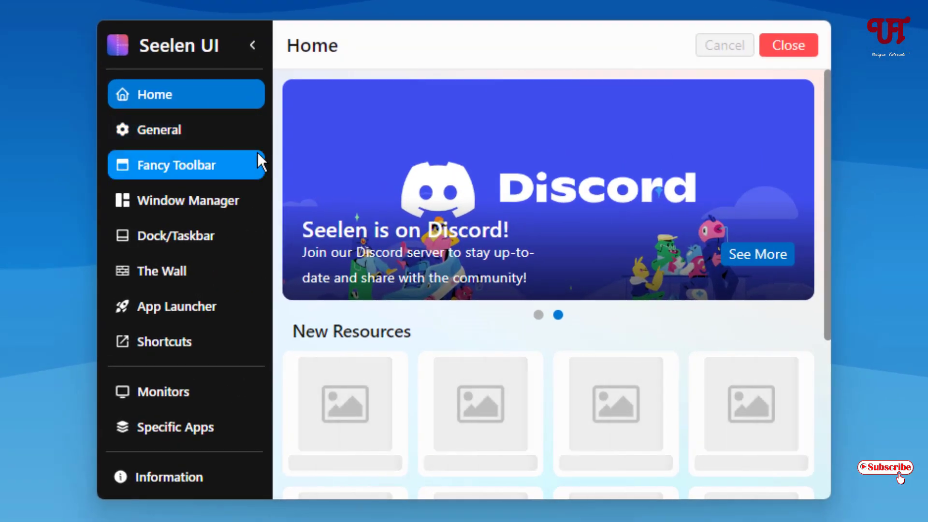
Browse the General page's startup, language, date format, accent colour and theme options
scroll(down, 3)
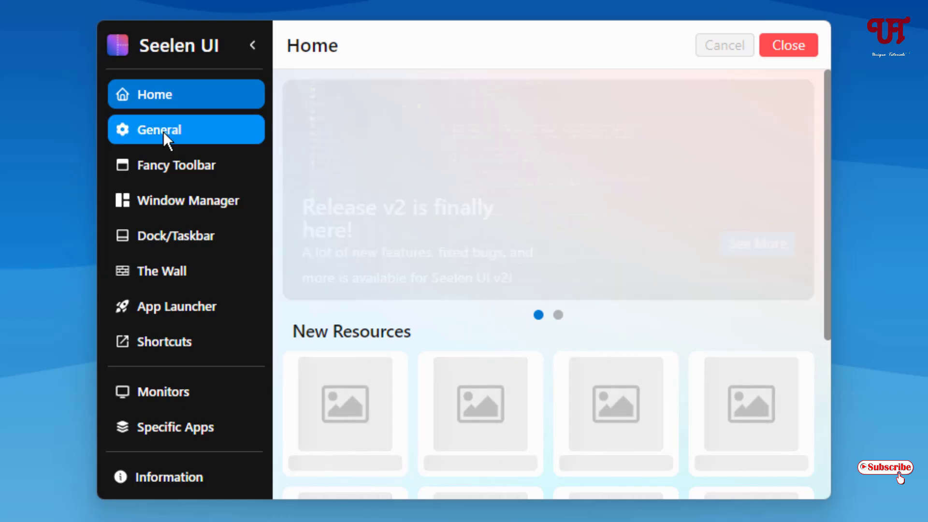
click(186, 128)
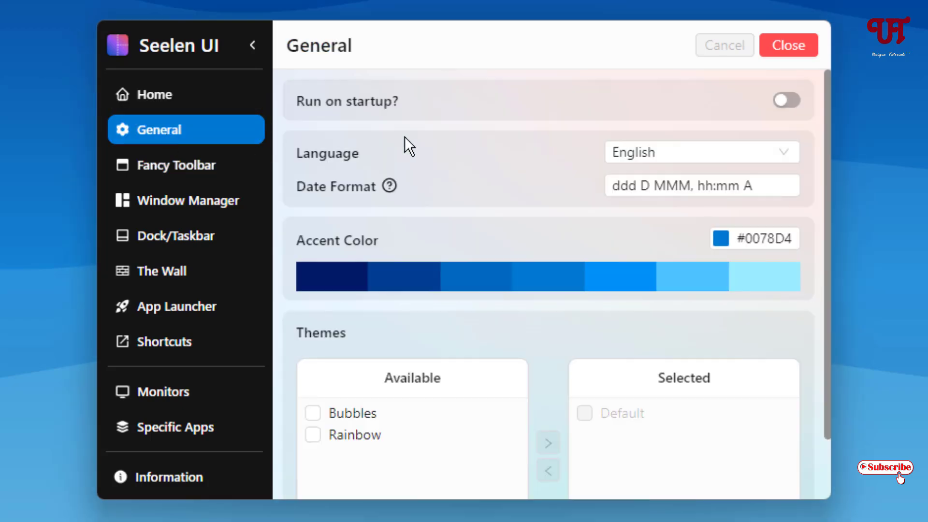
mouse_move(388, 123)
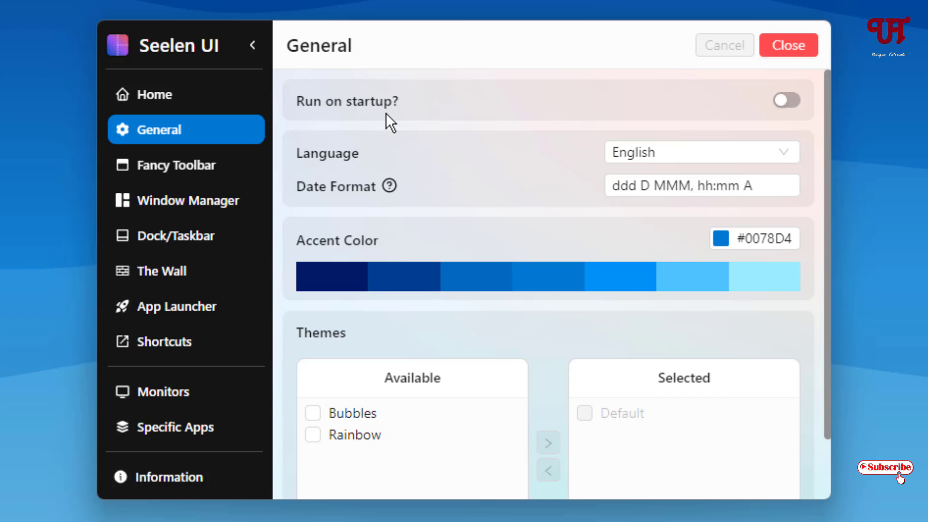
mouse_move(499, 165)
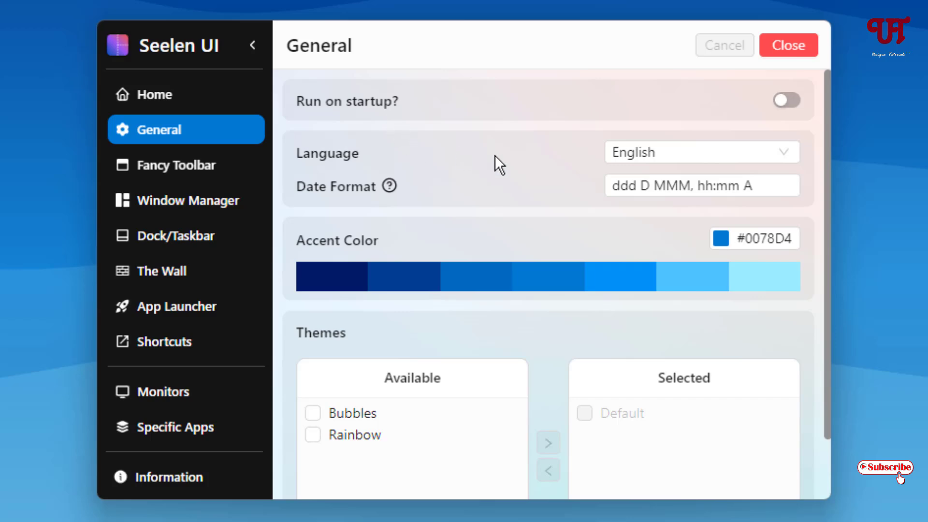
scroll(down, 3)
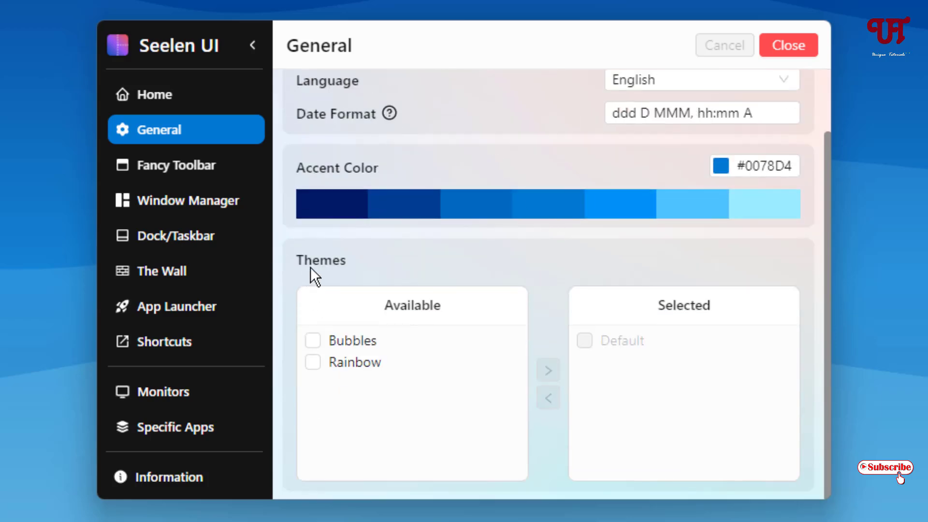
mouse_move(427, 326)
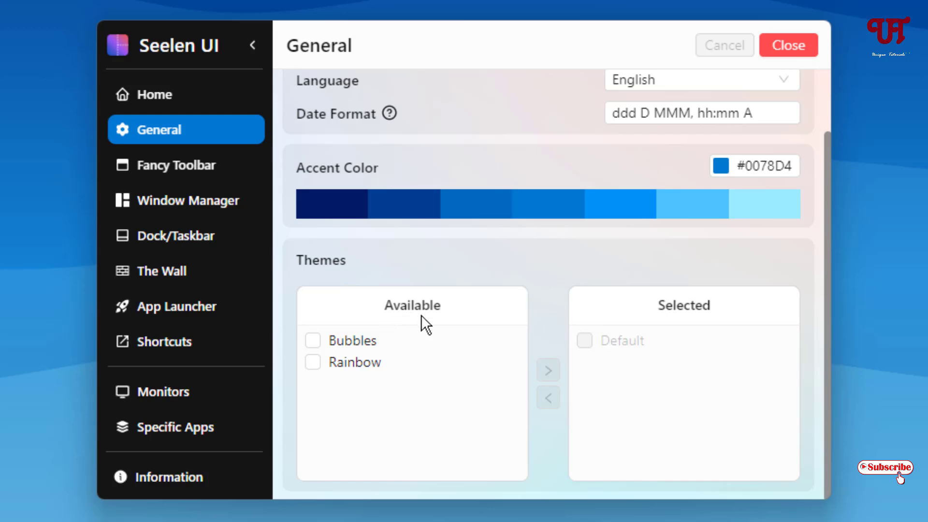
click(186, 164)
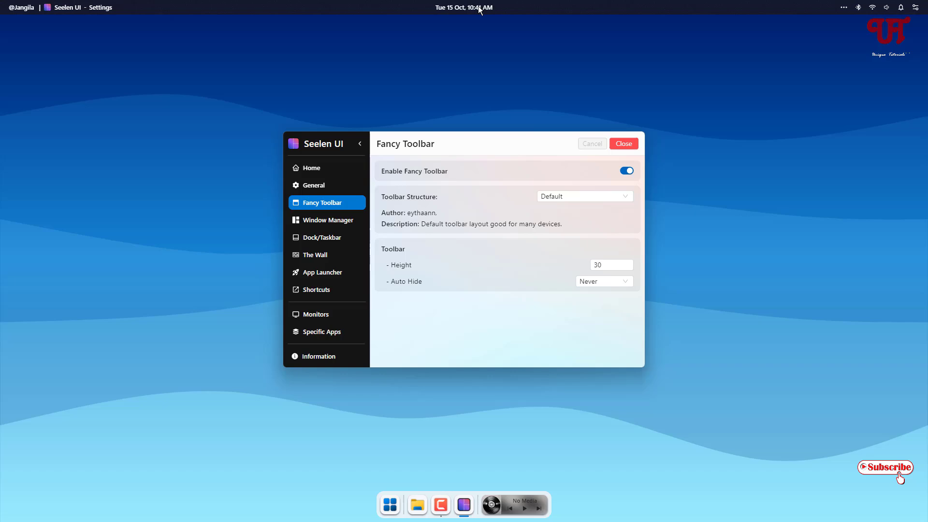
mouse_move(426, 177)
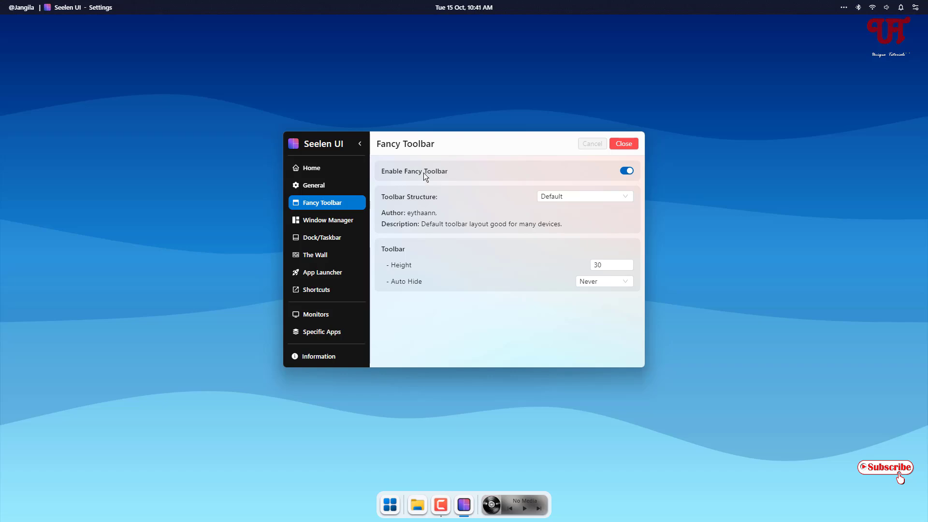
click(584, 196)
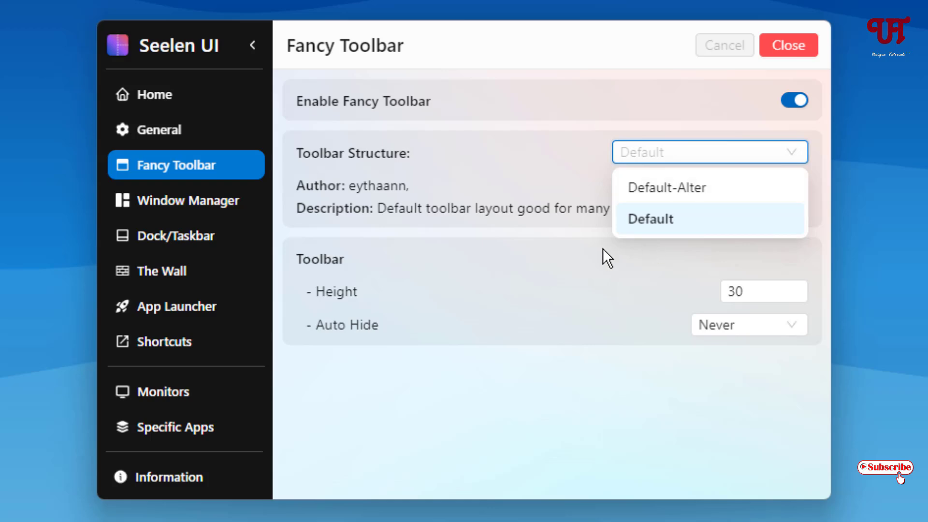
click(650, 218)
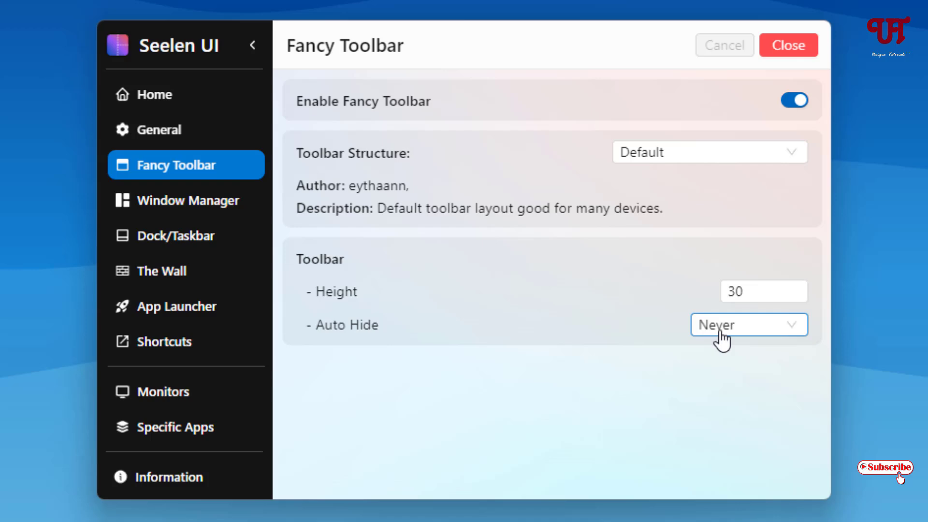
click(748, 324)
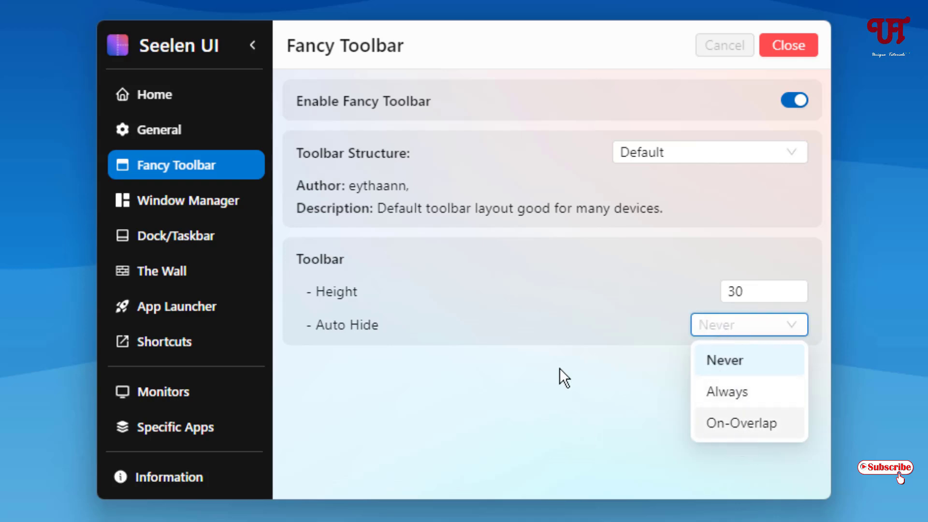
click(186, 200)
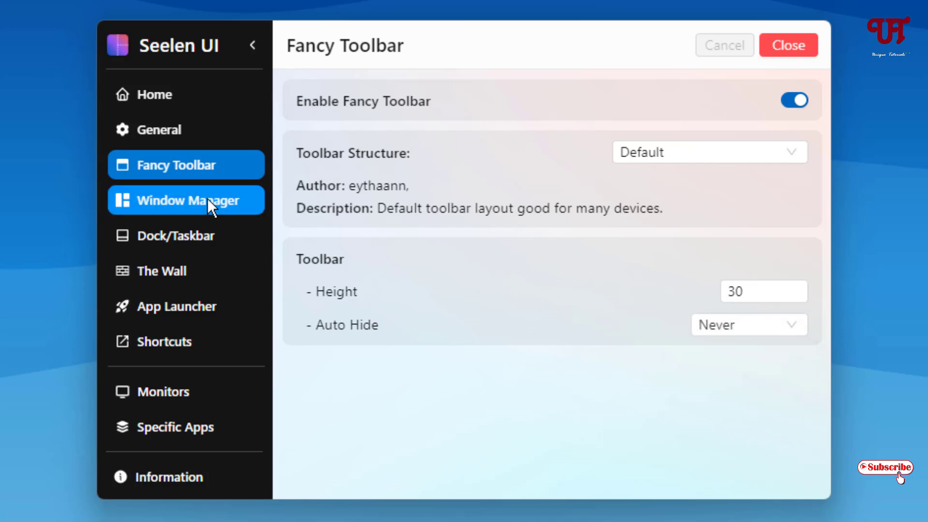
Browse the Window Manager options, then show the Dock/Taskbar page with On-Overlap auto-hide
click(185, 200)
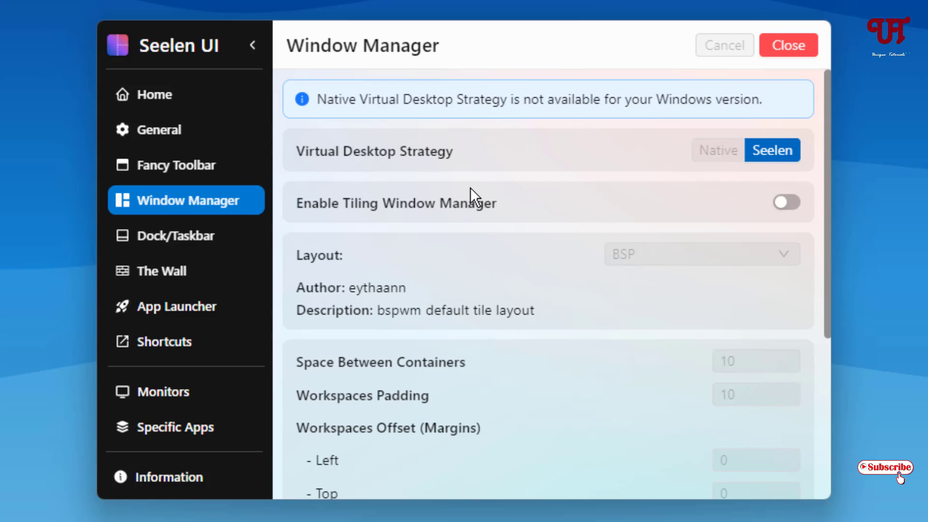
mouse_move(455, 233)
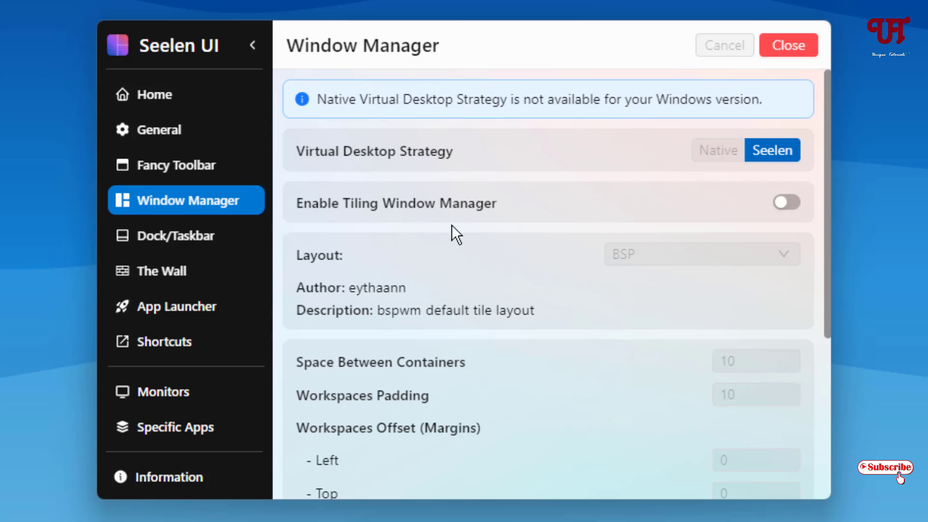
scroll(down, 3)
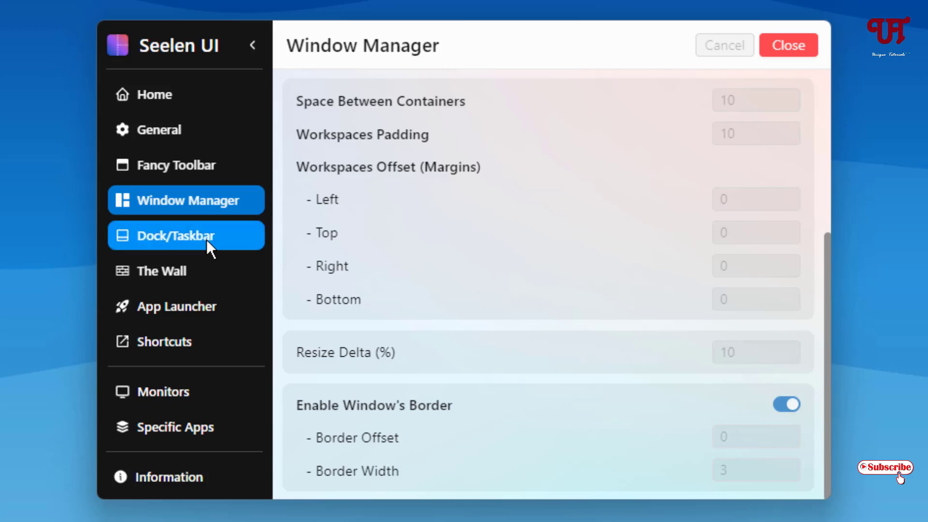
click(186, 234)
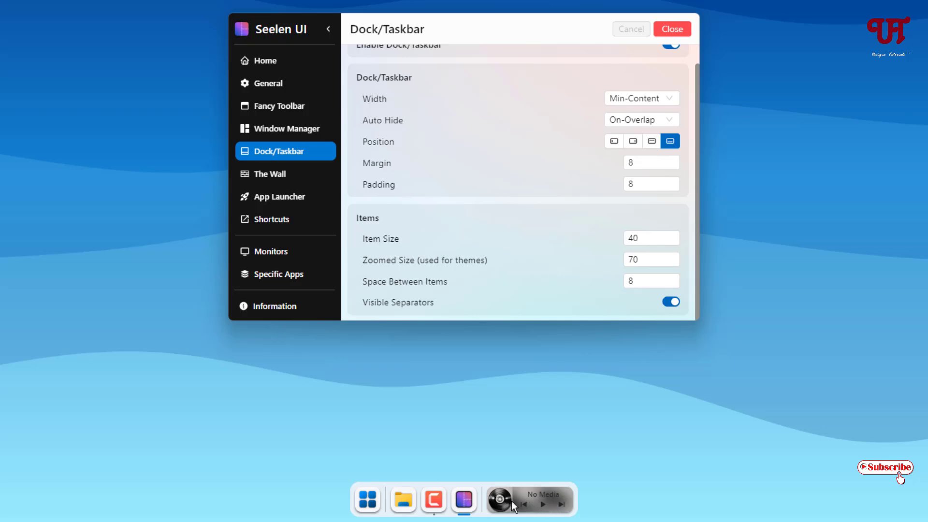
scroll(up, 3)
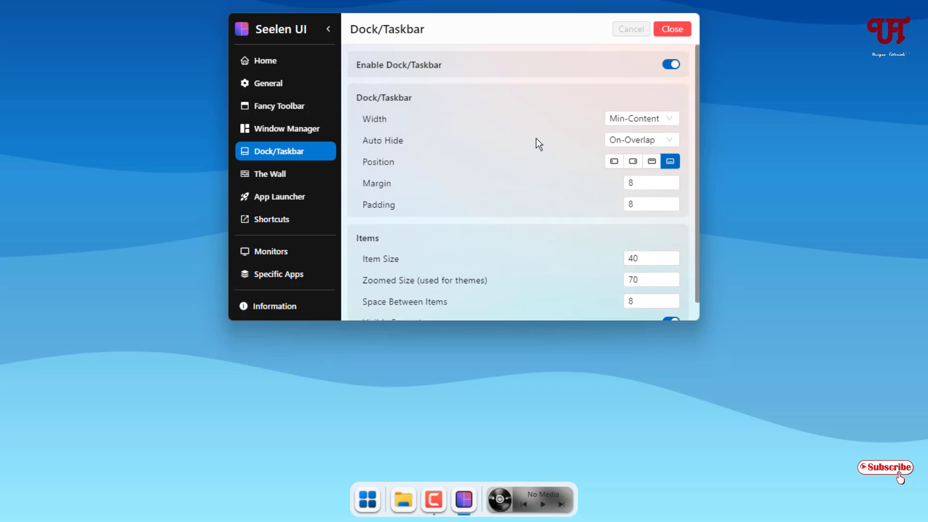
mouse_move(446, 165)
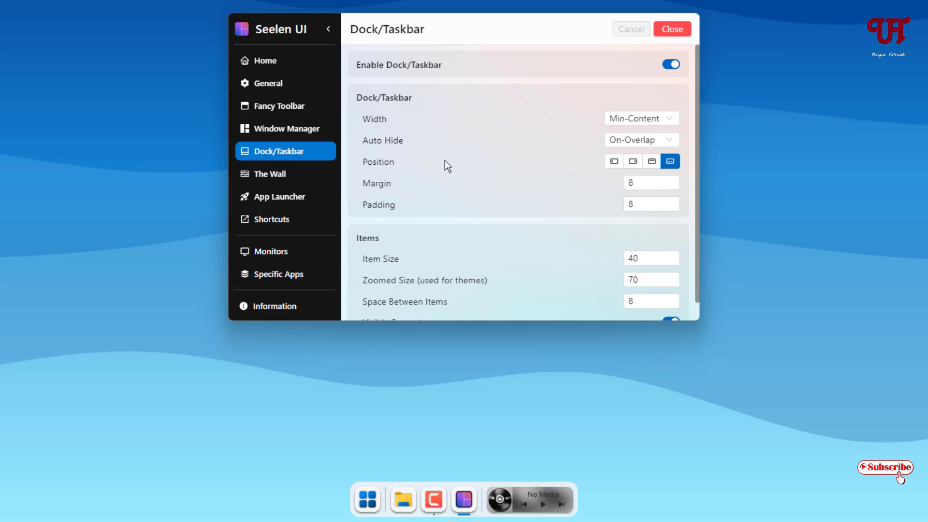
scroll(down, 3)
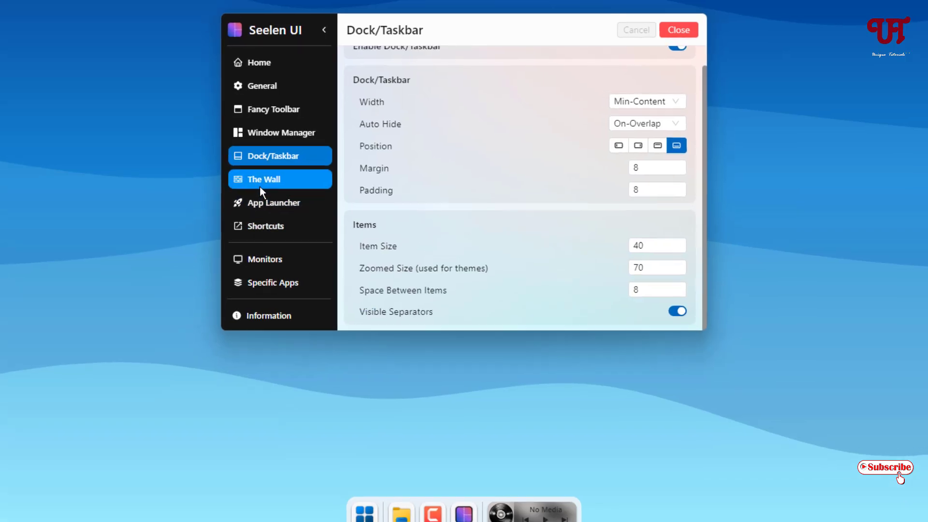
Show The Wall page with 60-second wallpaper changes and an empty slideshow
click(265, 179)
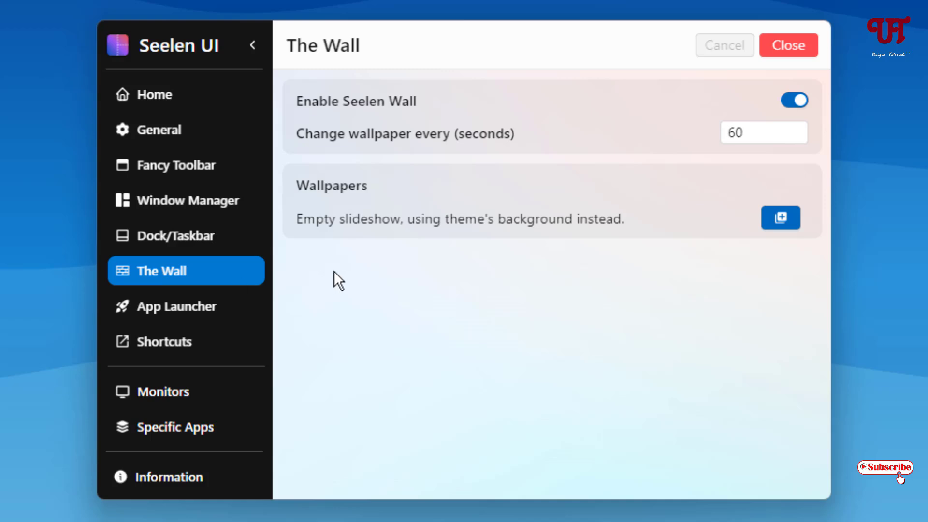
mouse_move(371, 137)
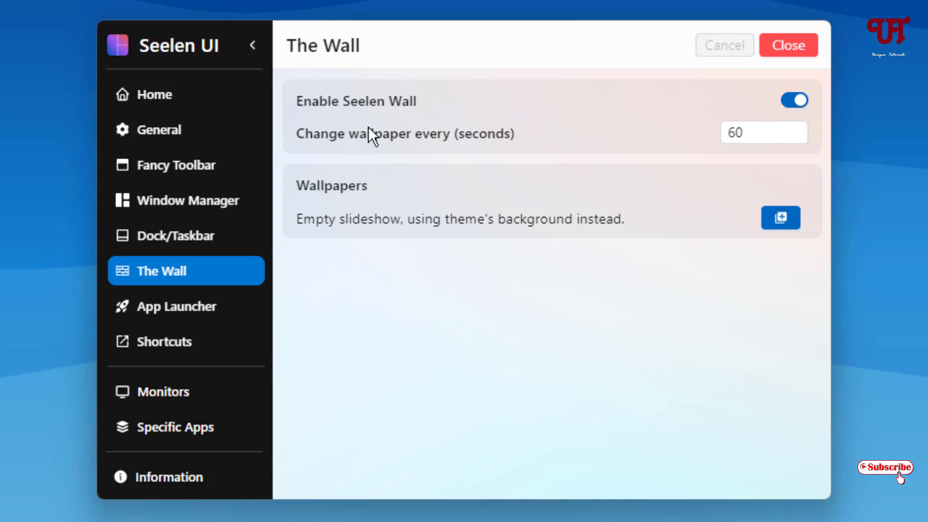
mouse_move(734, 387)
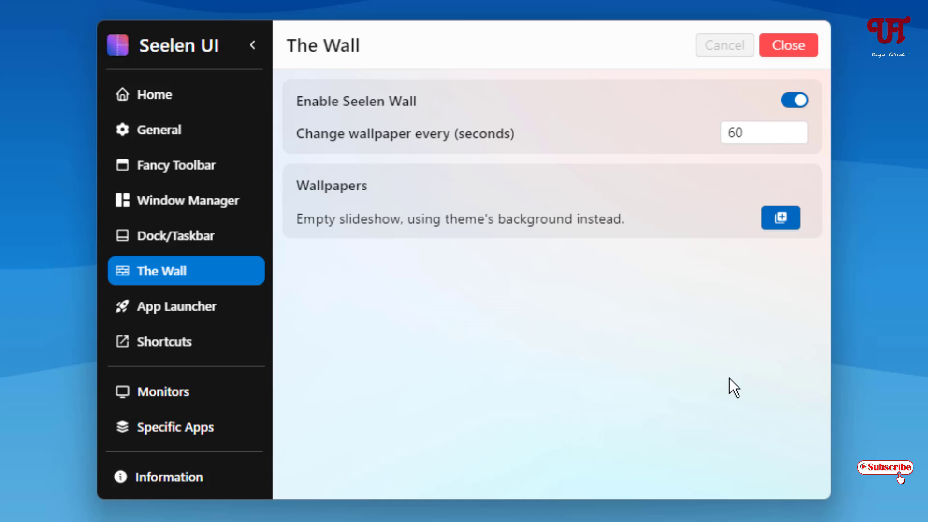
mouse_move(178, 307)
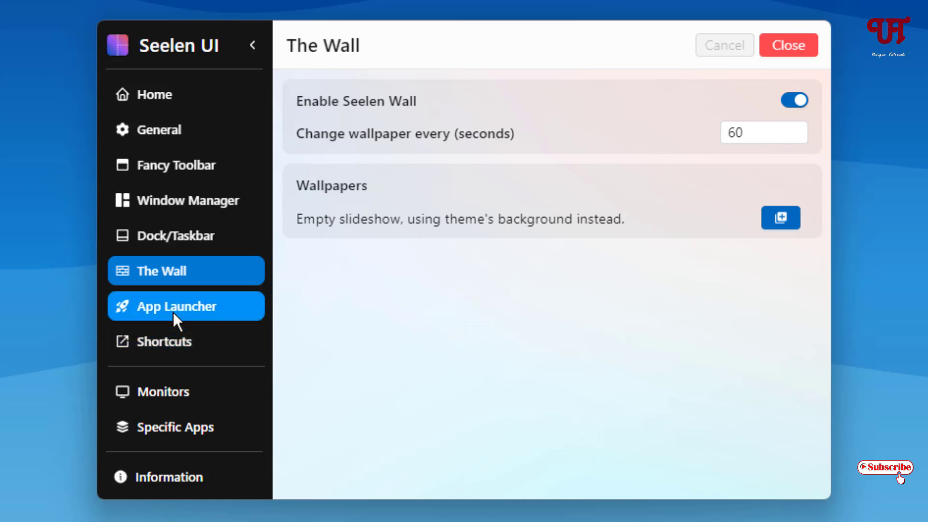
Switch on the Enable App Launcher toggle on the App Launcher page
click(186, 306)
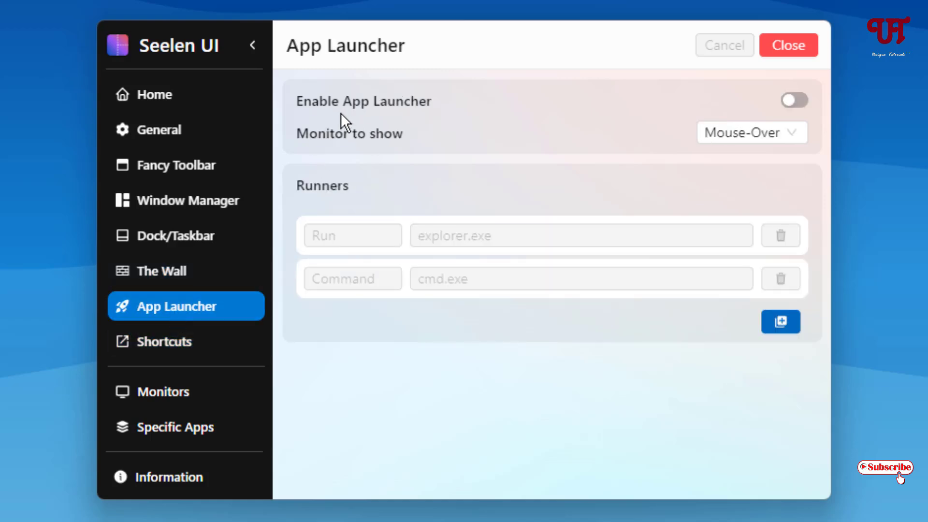
mouse_move(792, 129)
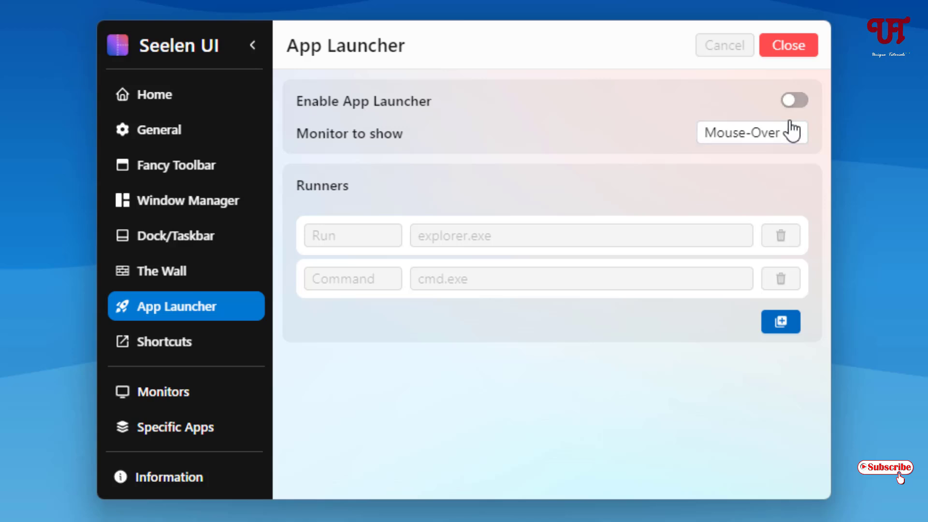
click(795, 100)
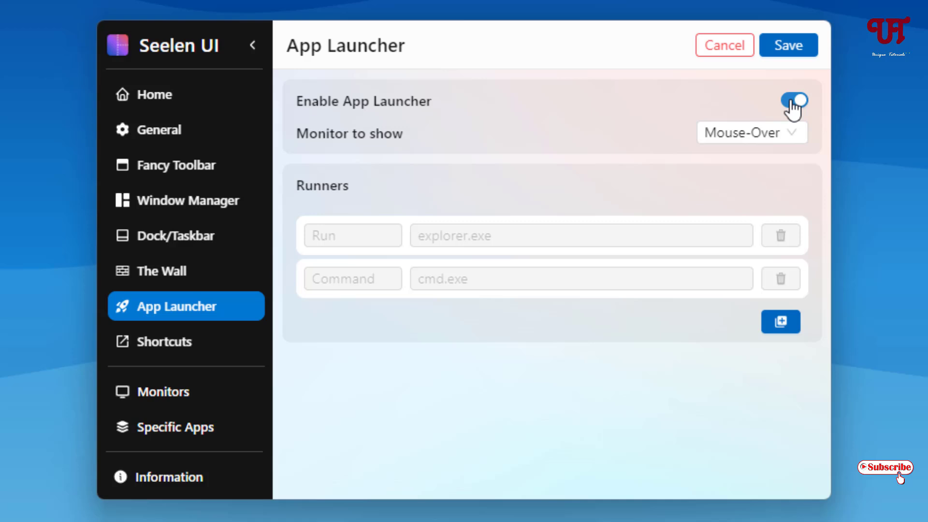
Turn the App Launcher back off and scroll through the window manager and workspace shortcut bindings
click(794, 100)
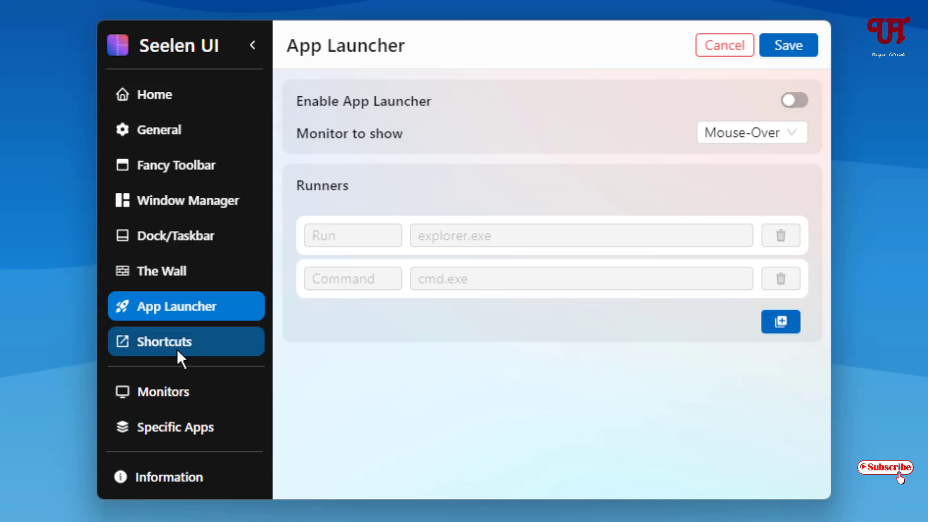
click(167, 342)
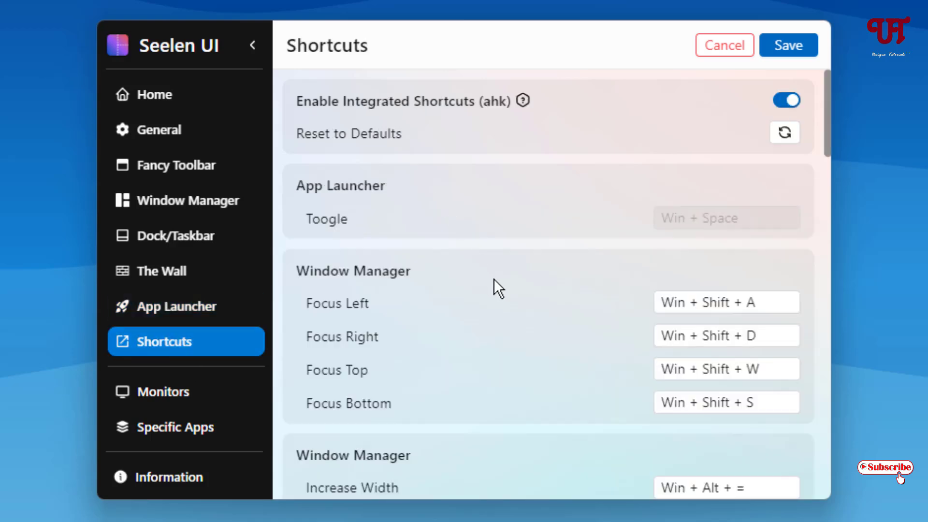
scroll(down, 3)
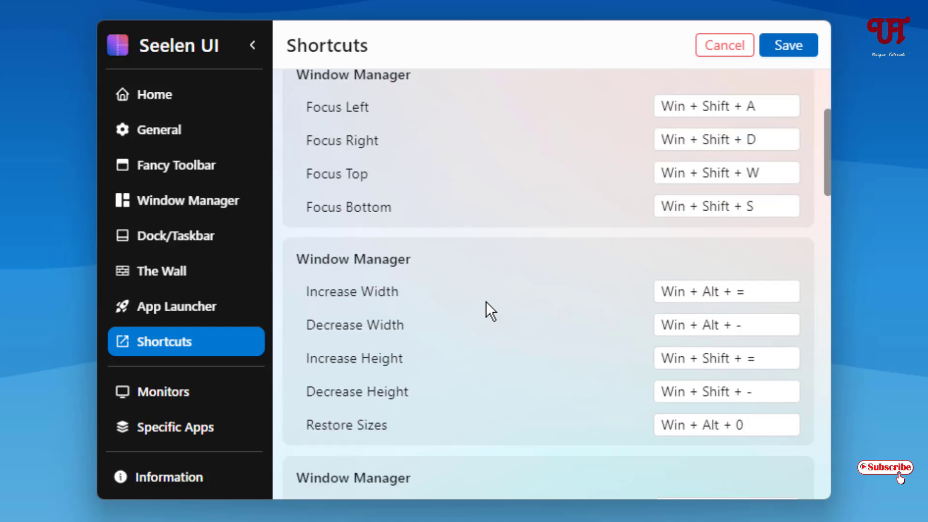
scroll(down, 3)
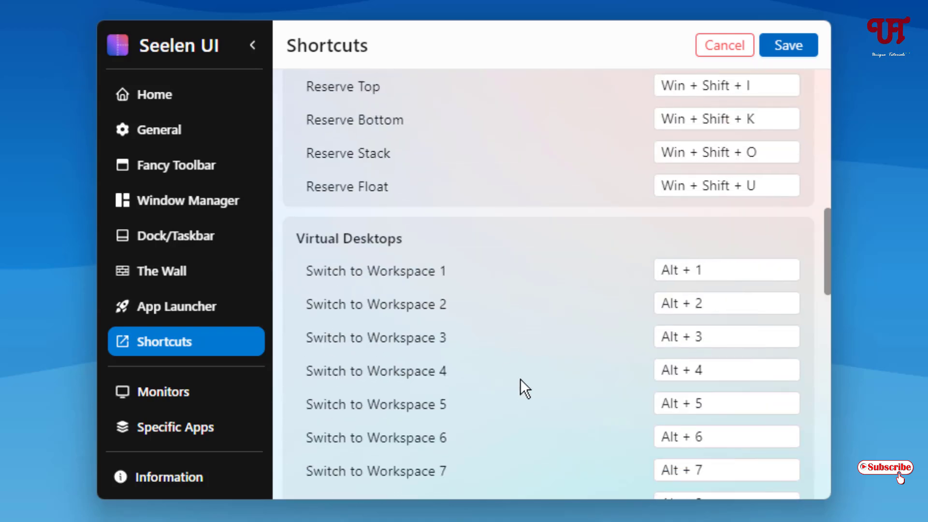
scroll(up, 3)
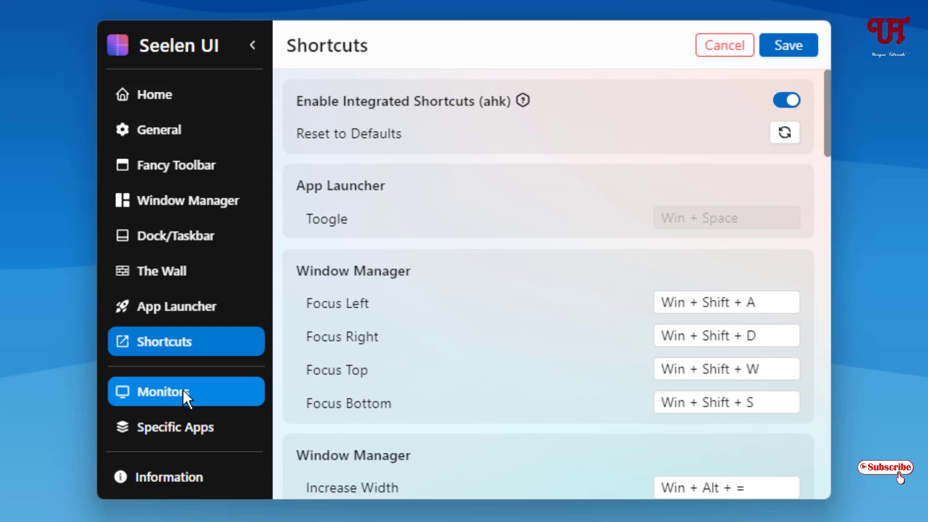
Look over the Monitors page and the Specific Apps rules table, then return Home
click(185, 392)
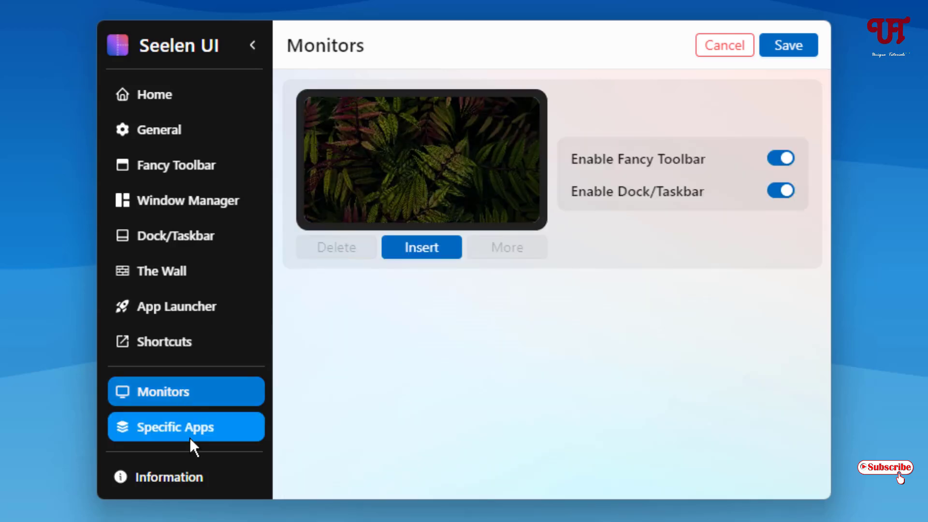
click(185, 426)
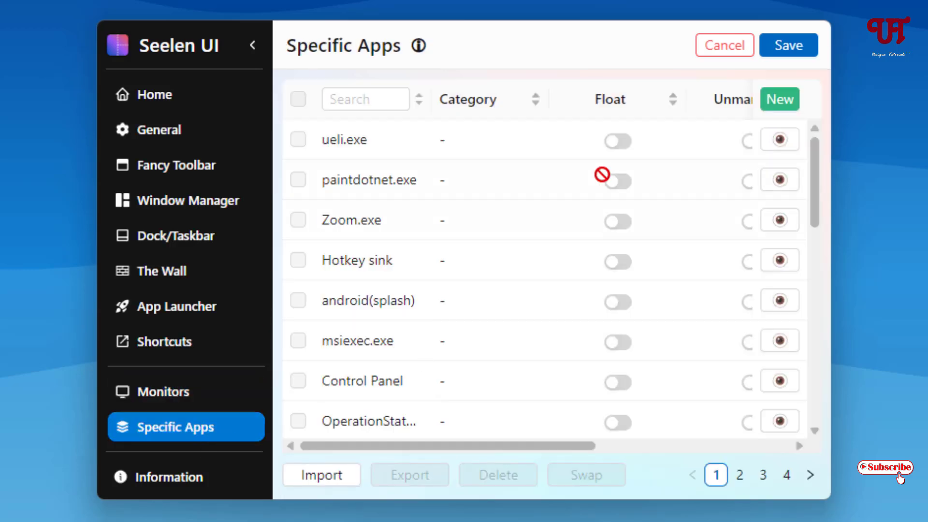
scroll(down, 3)
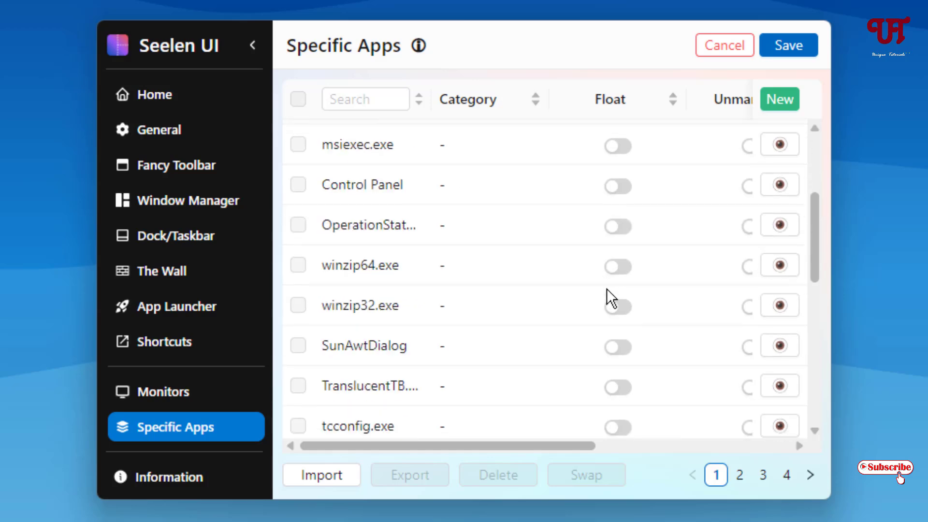
click(154, 93)
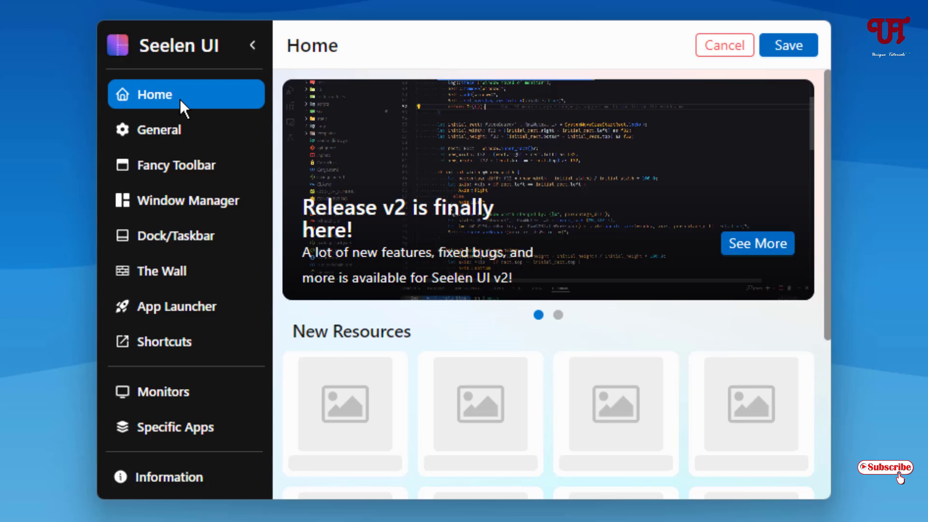
mouse_move(789, 46)
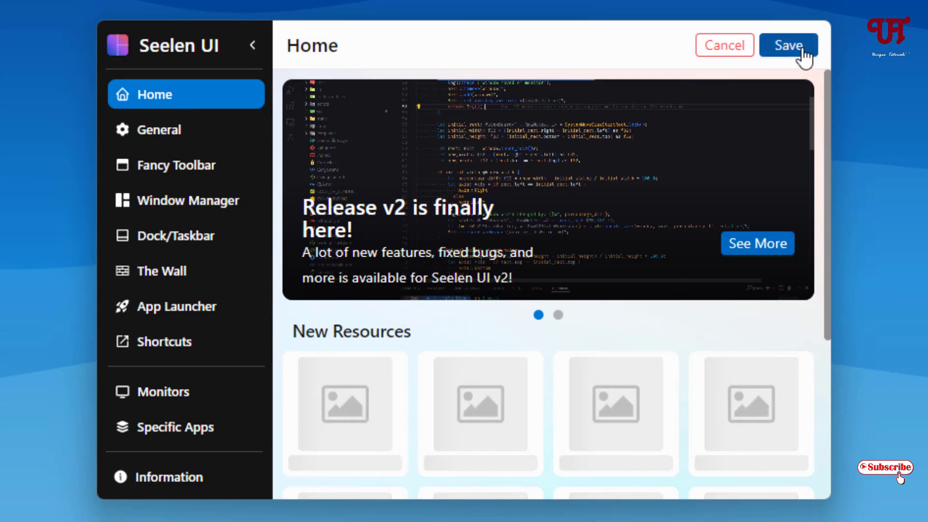
click(788, 45)
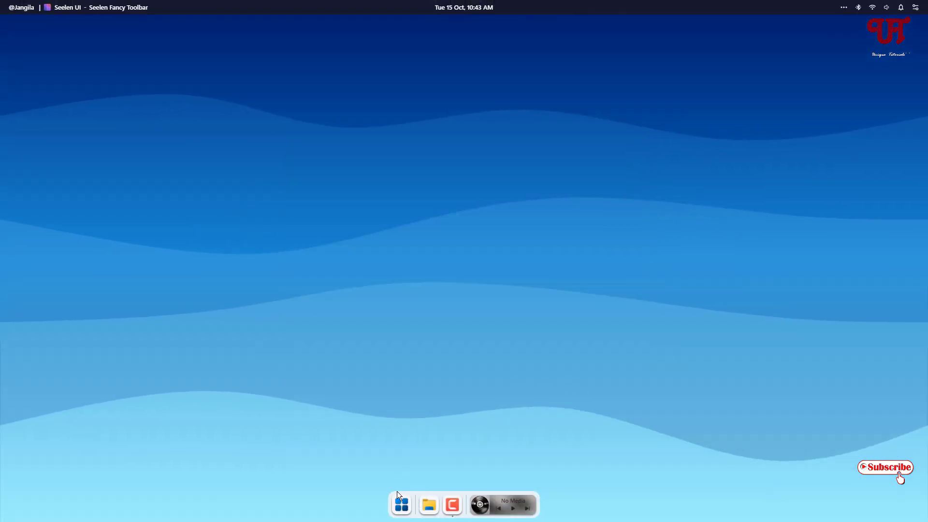
click(401, 505)
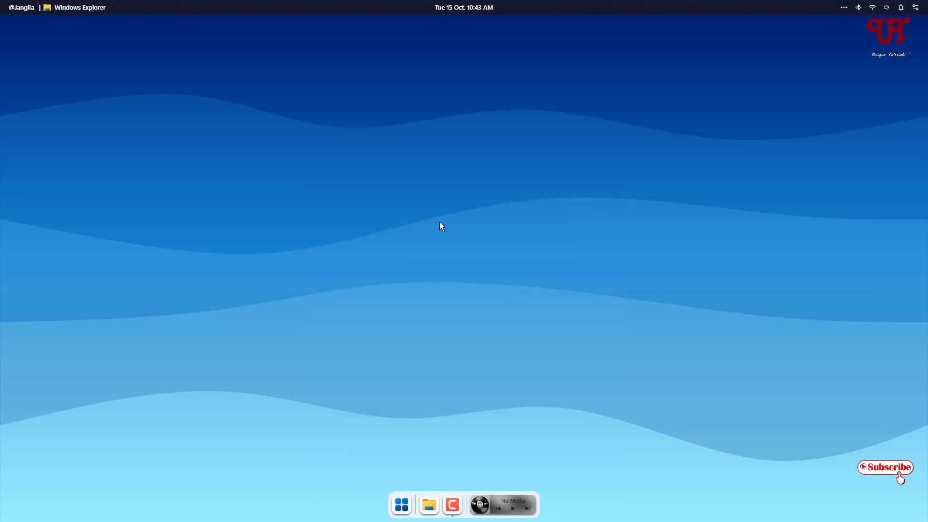
mouse_move(915, 22)
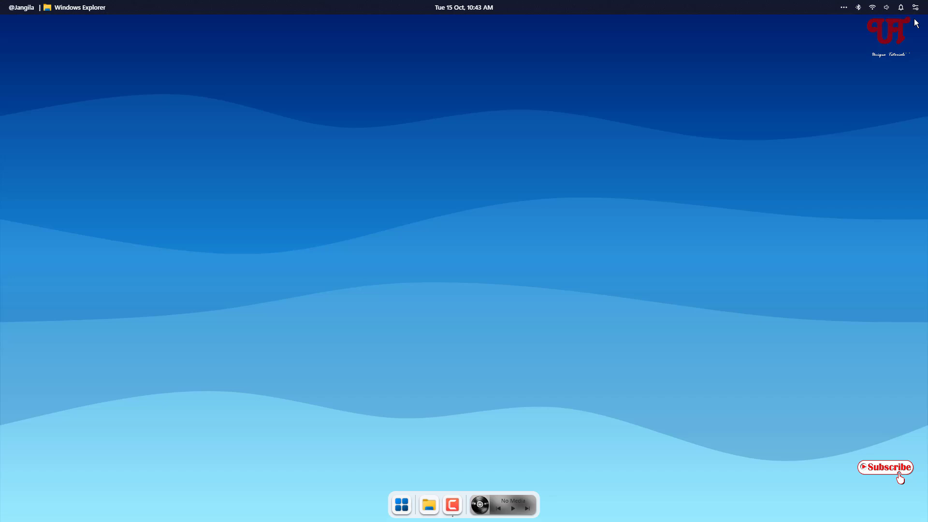
click(916, 7)
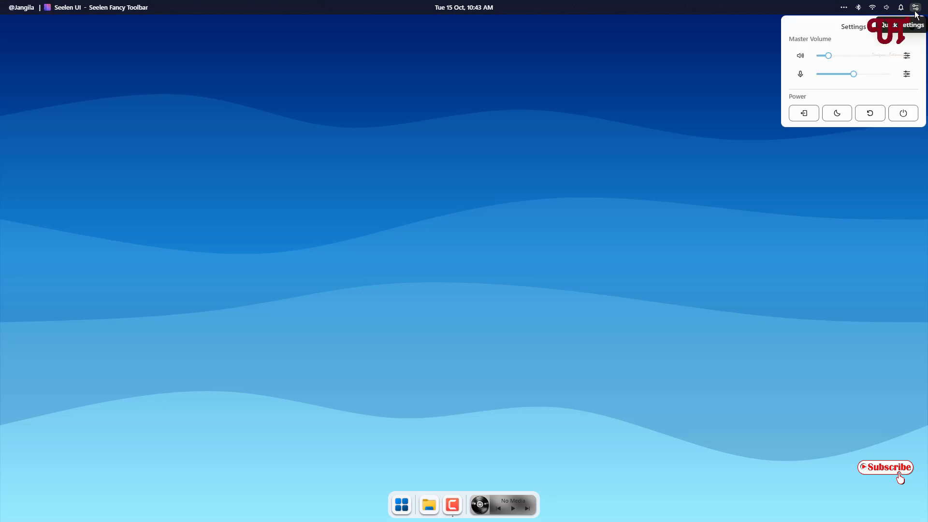
click(887, 7)
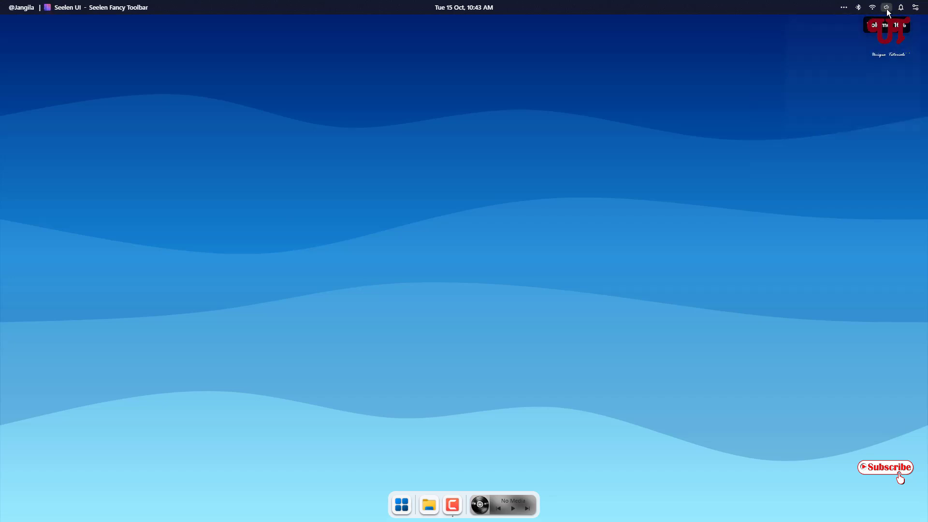
click(872, 7)
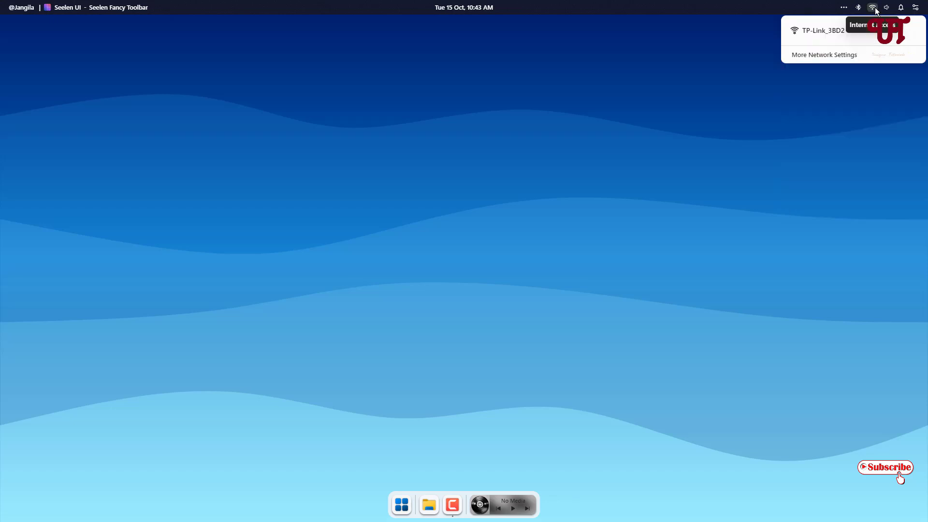
mouse_move(859, 6)
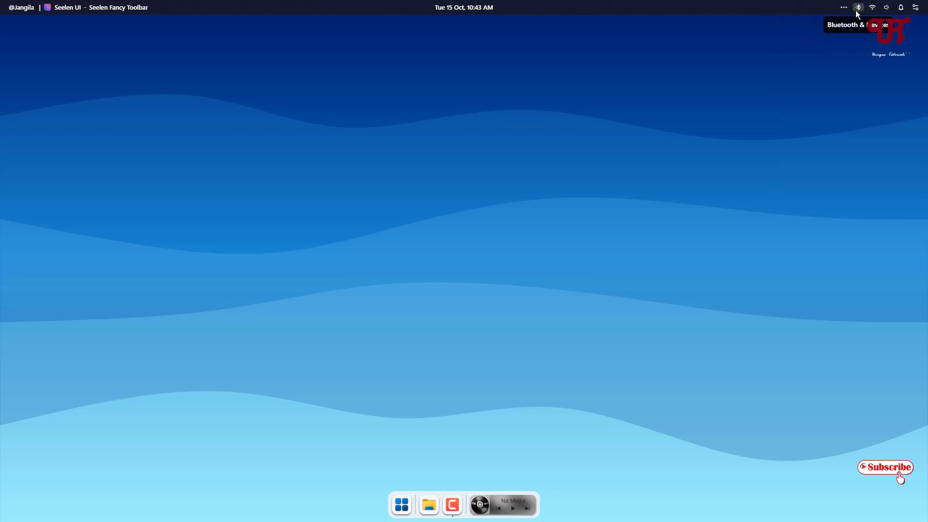
mouse_move(453, 9)
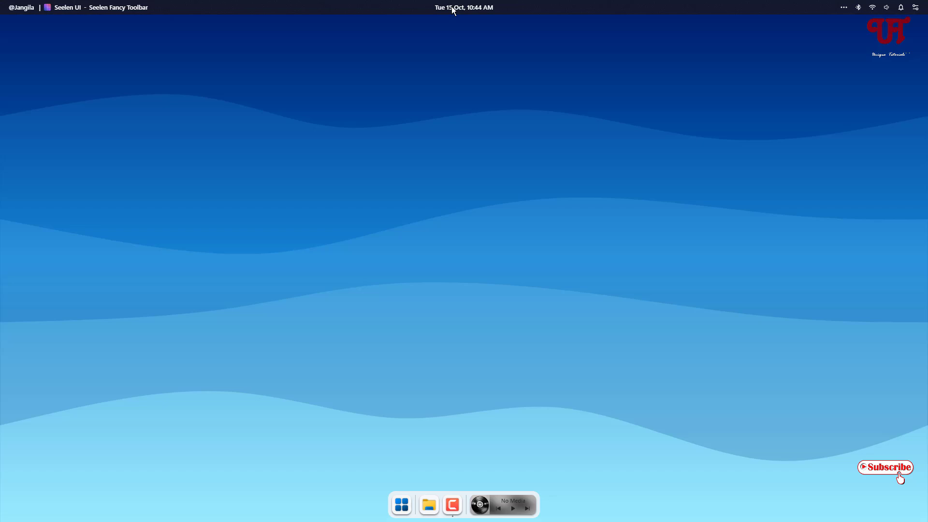
mouse_move(479, 17)
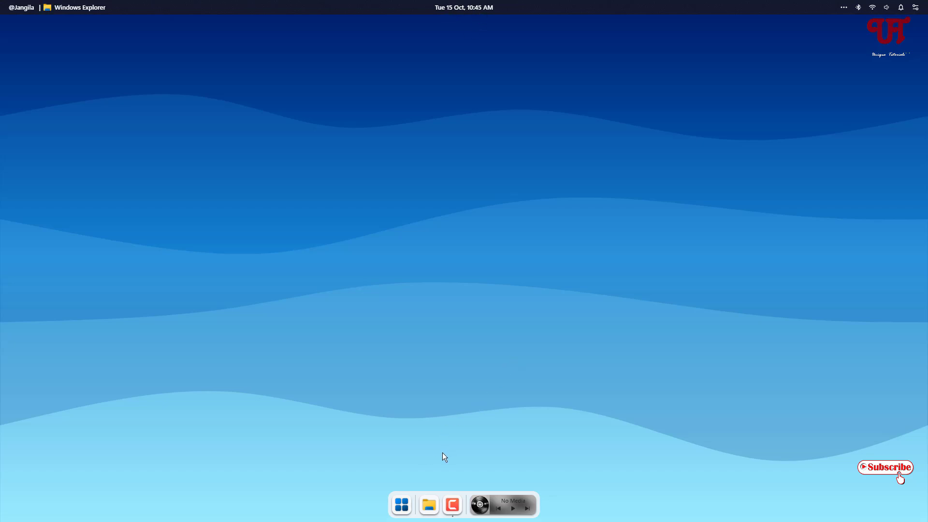
right_click(451, 505)
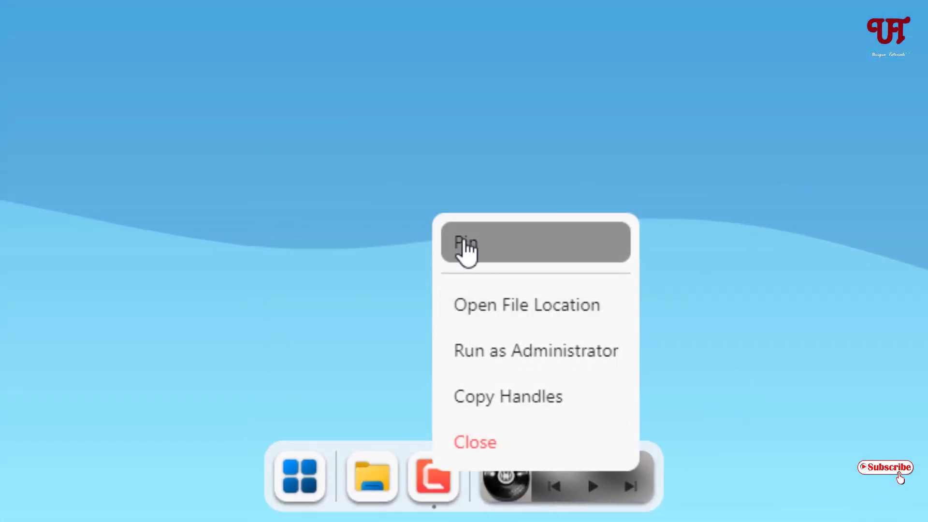
mouse_move(533, 243)
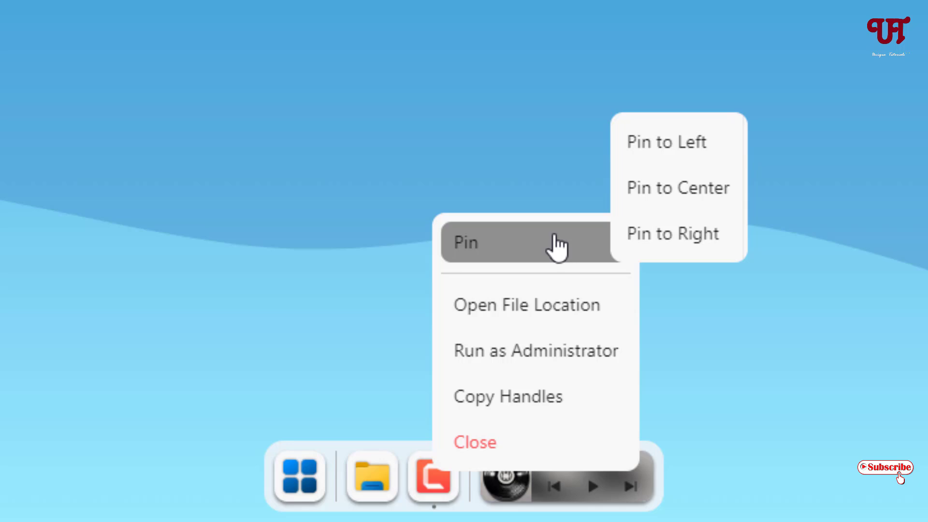
mouse_move(527, 260)
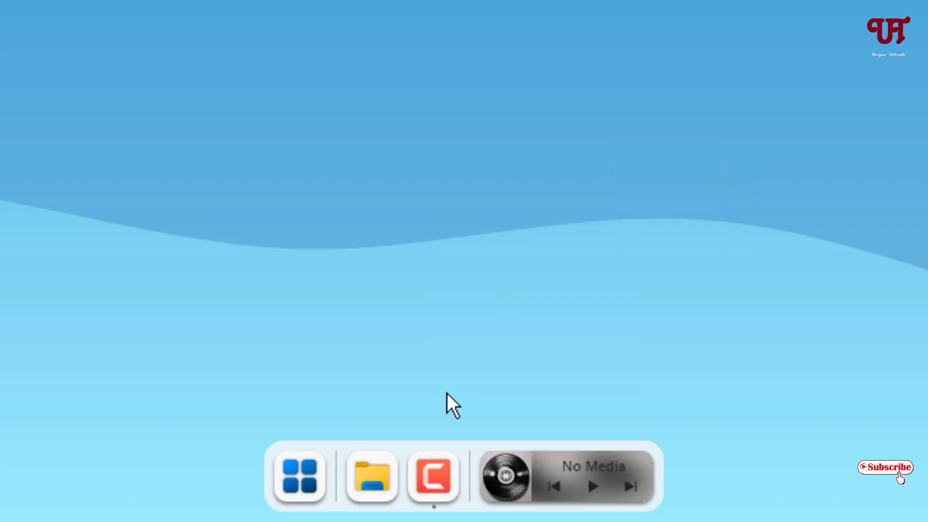
mouse_move(552, 465)
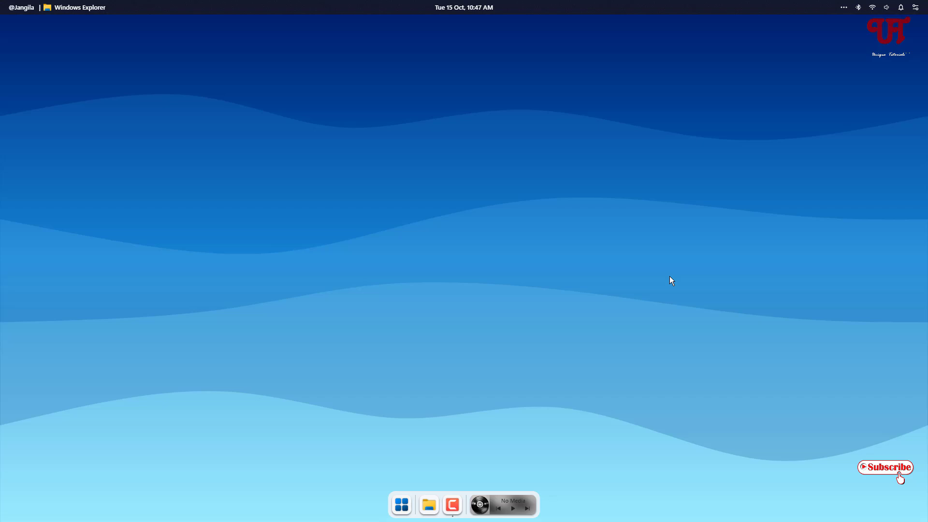
mouse_move(501, 390)
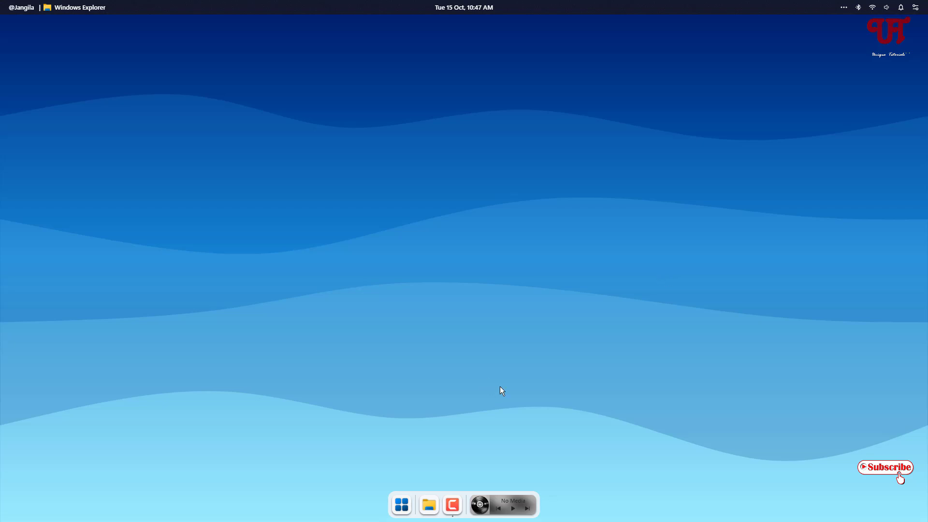
Search Start for 'Seelen UI' and choose Uninstall, landing in Programs and Features
click(401, 504)
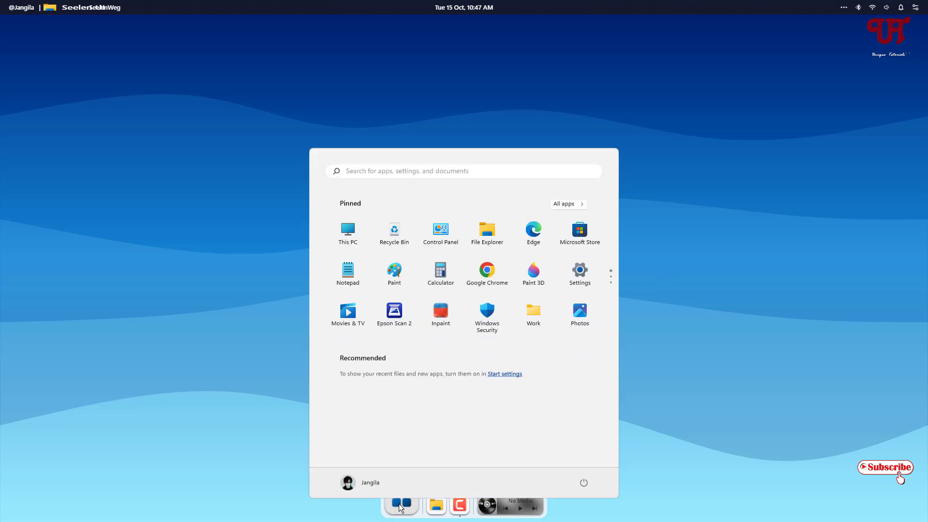
text(Seelen UI)
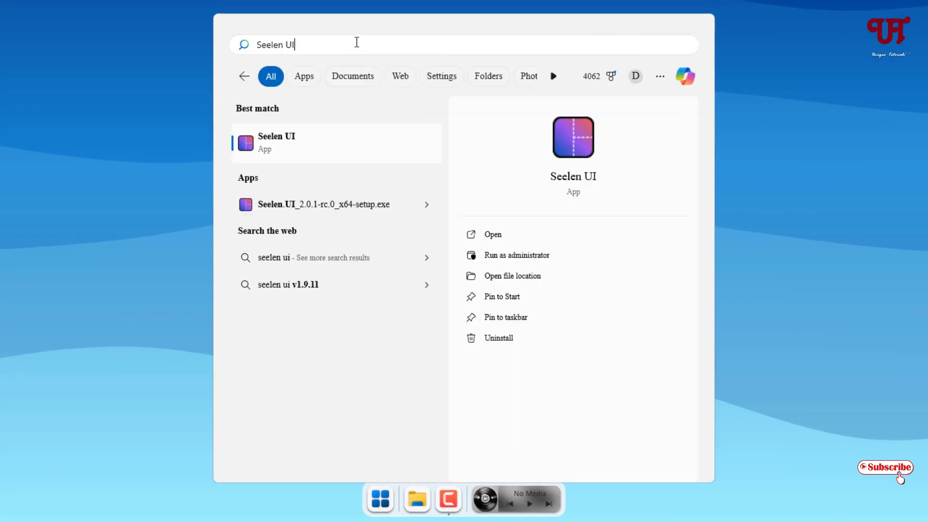
mouse_move(288, 155)
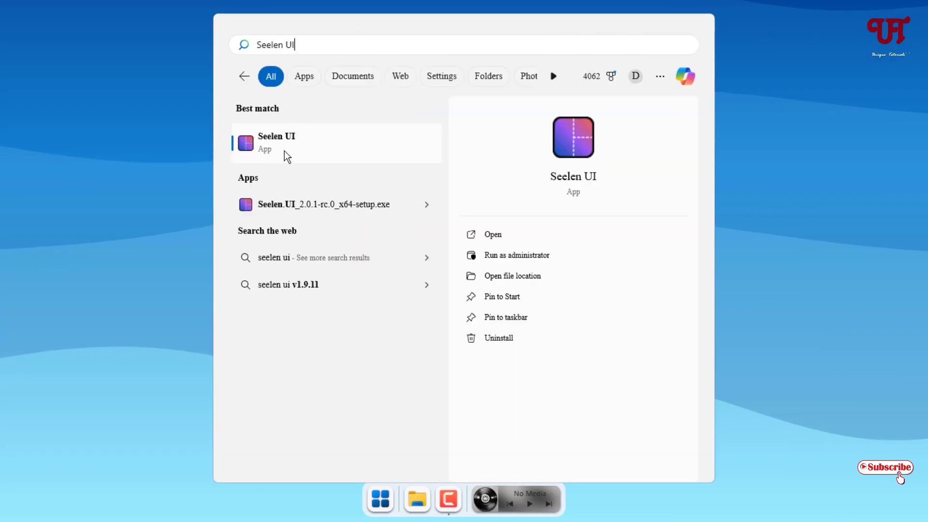
mouse_move(499, 338)
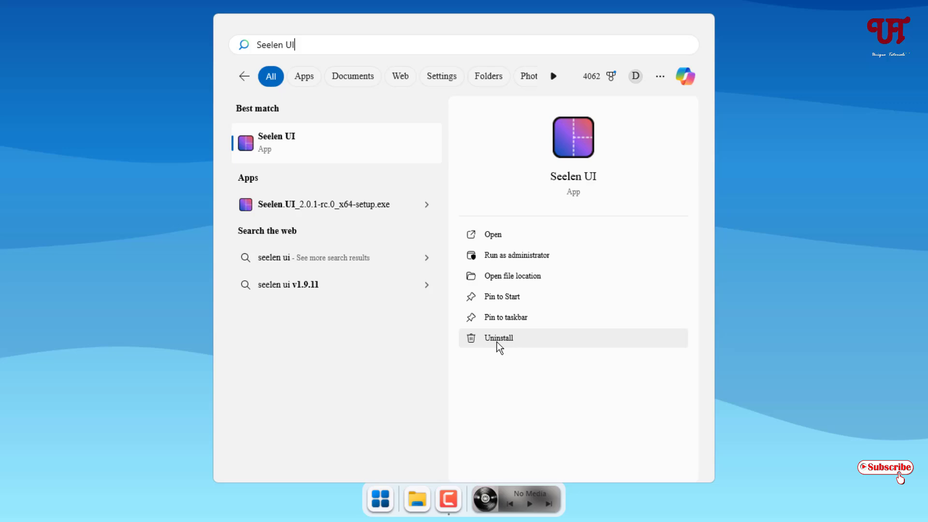
click(499, 339)
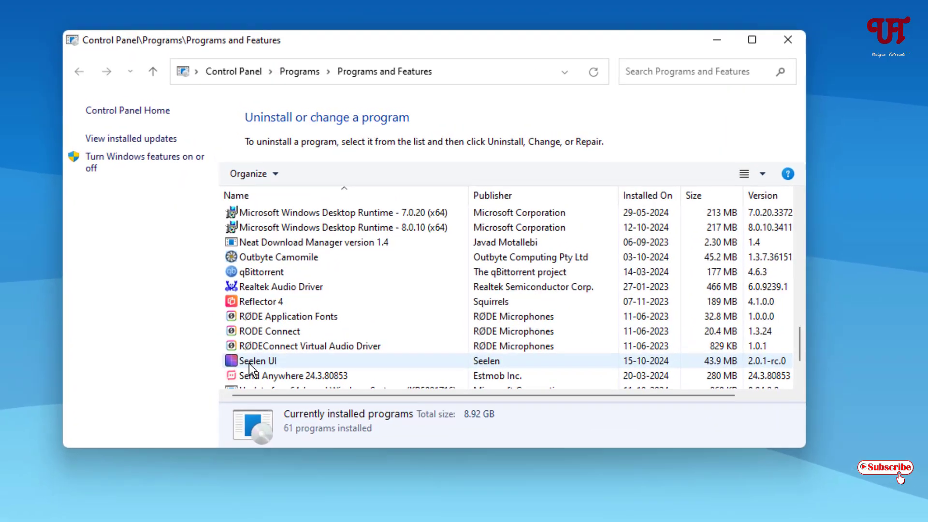
Uninstall Seelen UI, allowing the running app to be stopped, restoring the standard taskbar
click(256, 361)
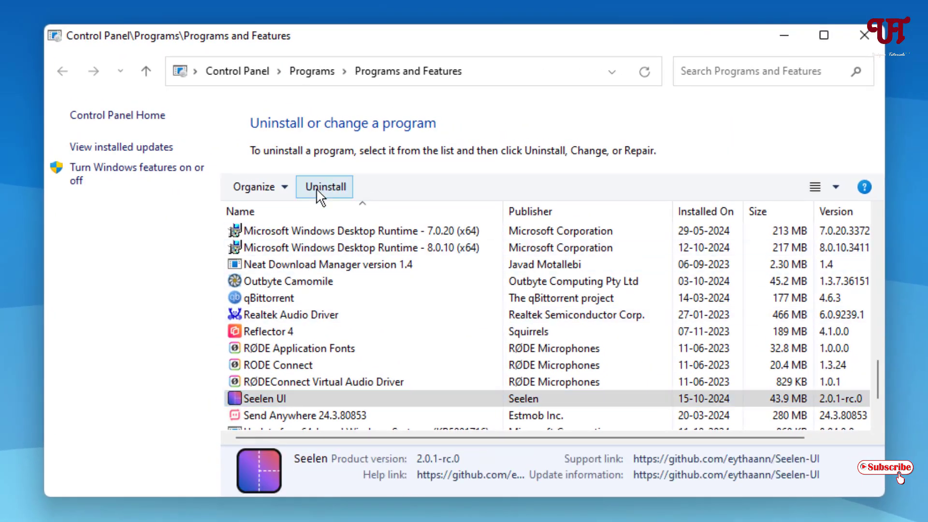
click(324, 187)
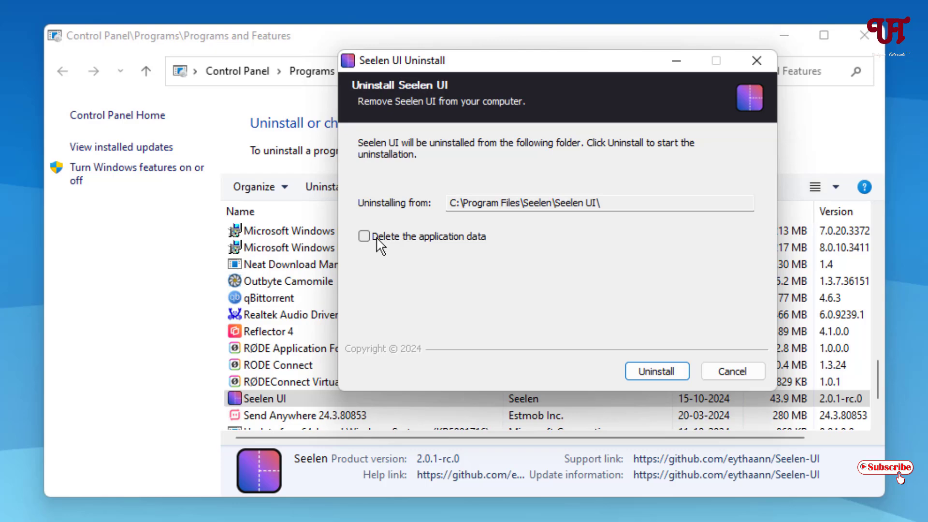
click(656, 372)
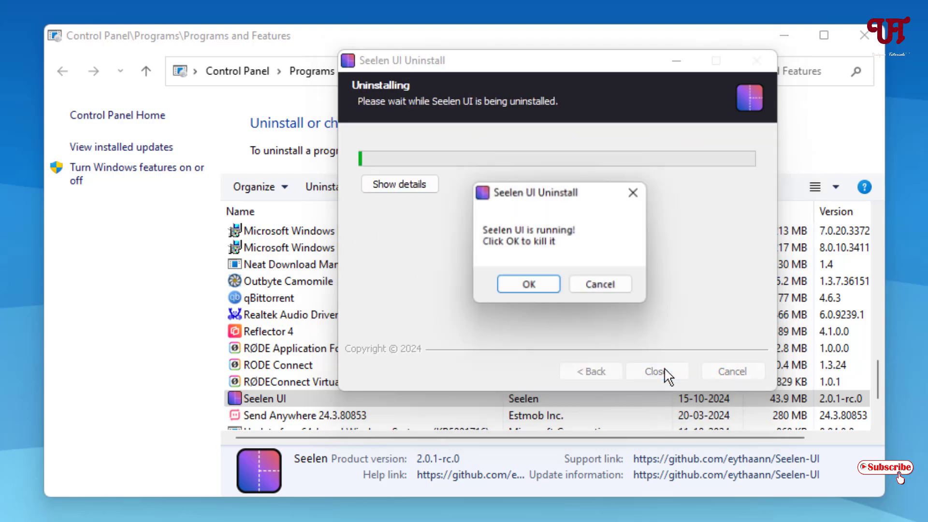
click(528, 284)
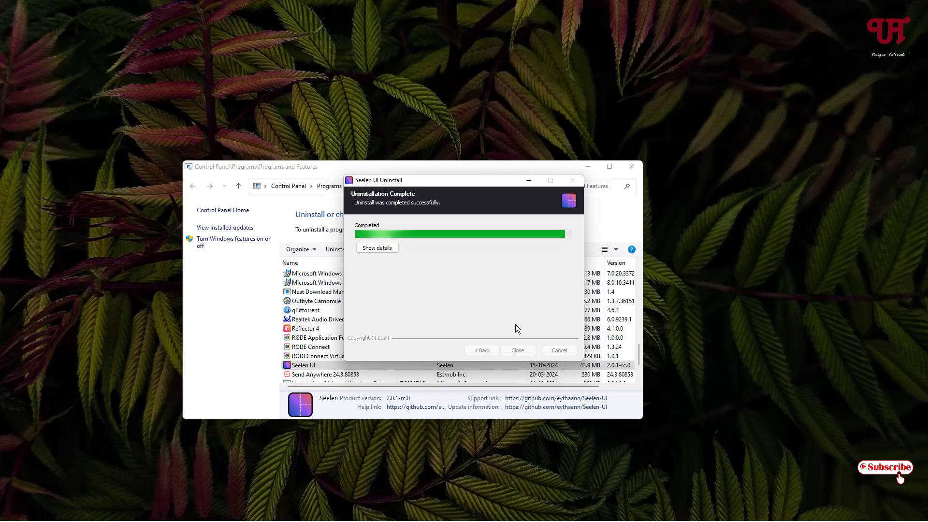
click(518, 350)
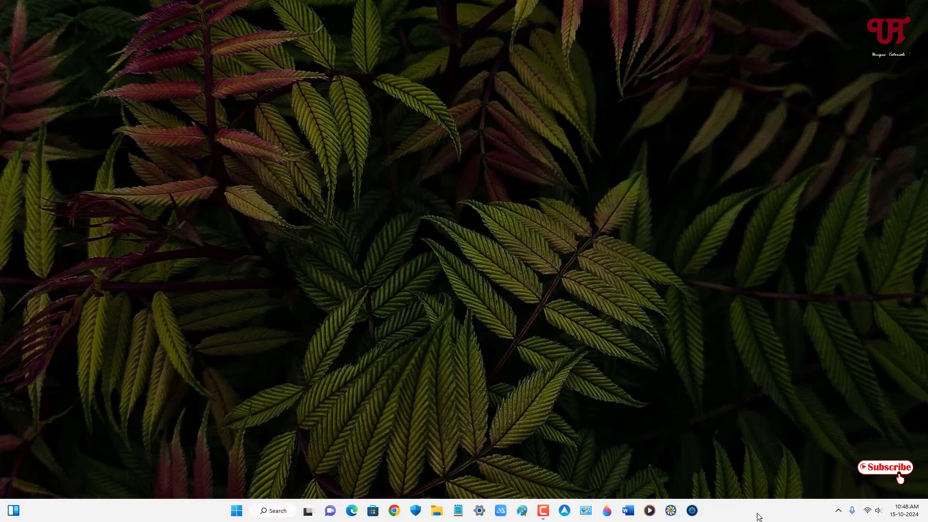
Bring up Settings > Personalization > Taskbar from the taskbar's right-click menu
right_click(760, 516)
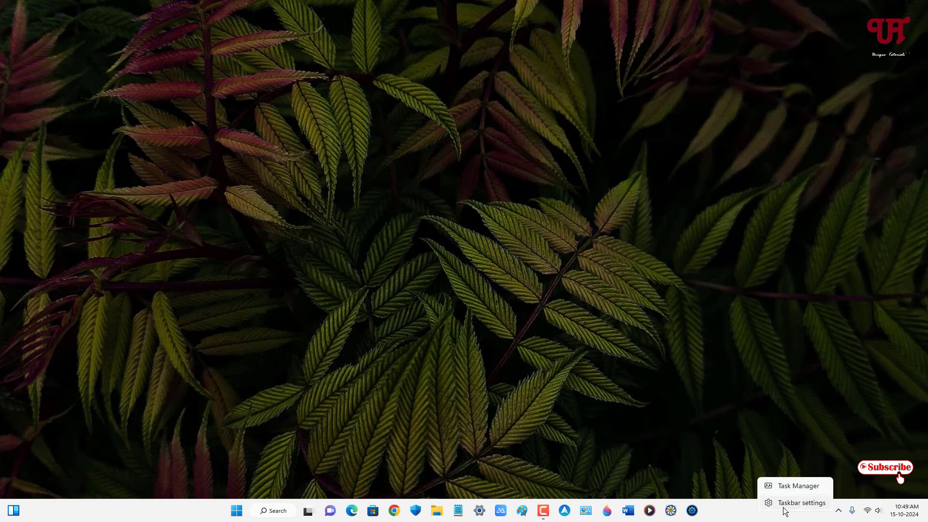
click(801, 503)
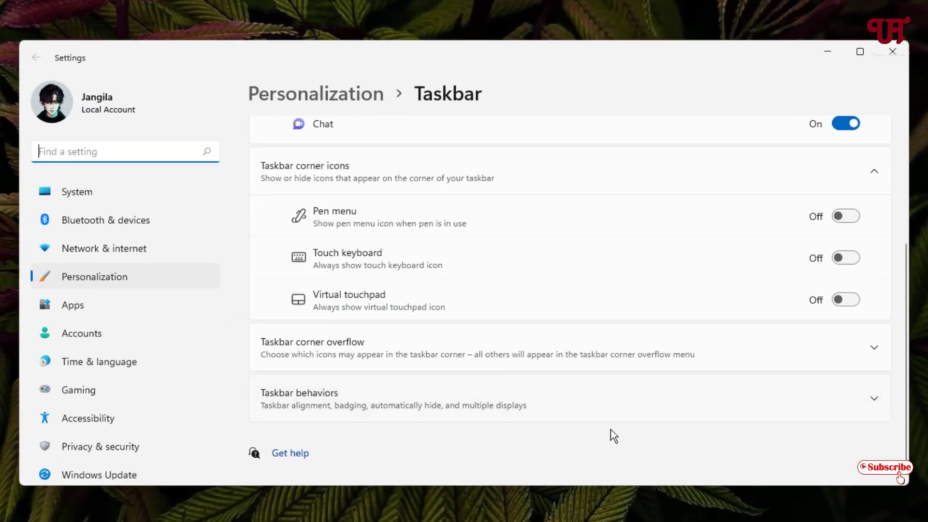